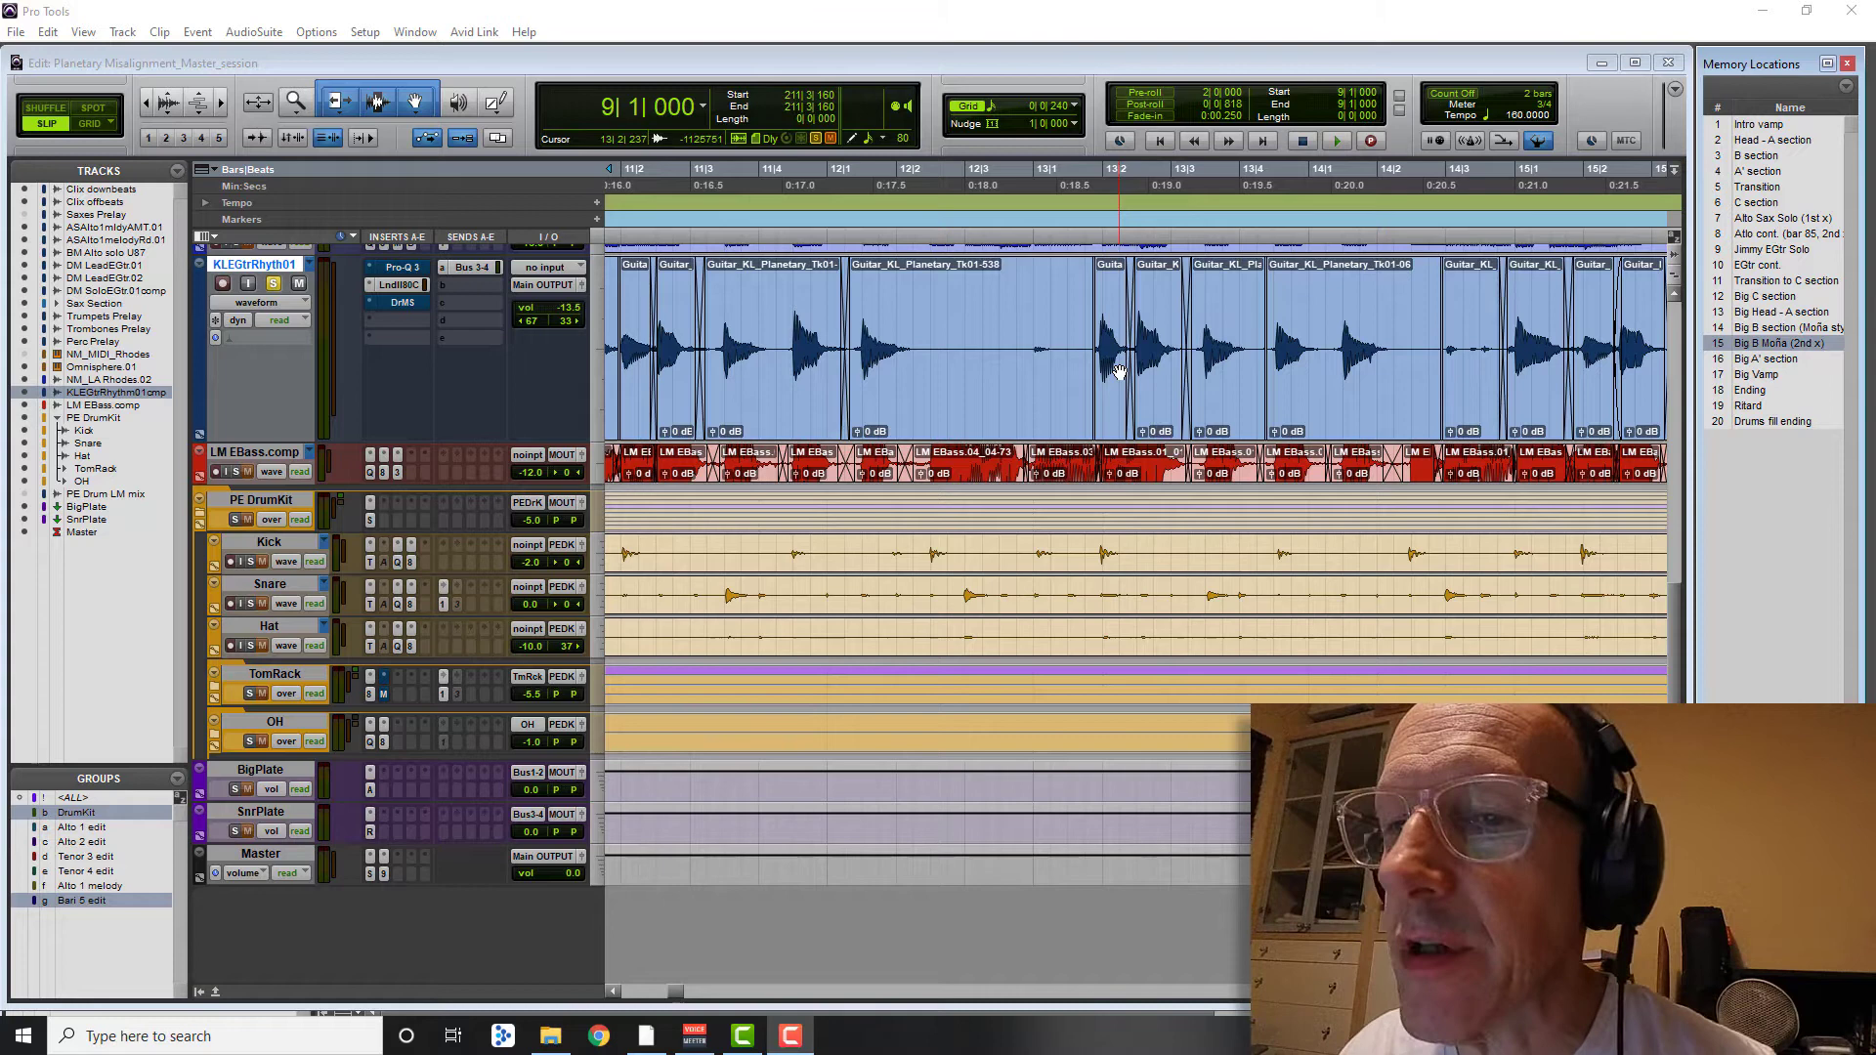
Step: Jump to the Big B section memory location around bar 185 to view the guitar clips
click(1337, 141)
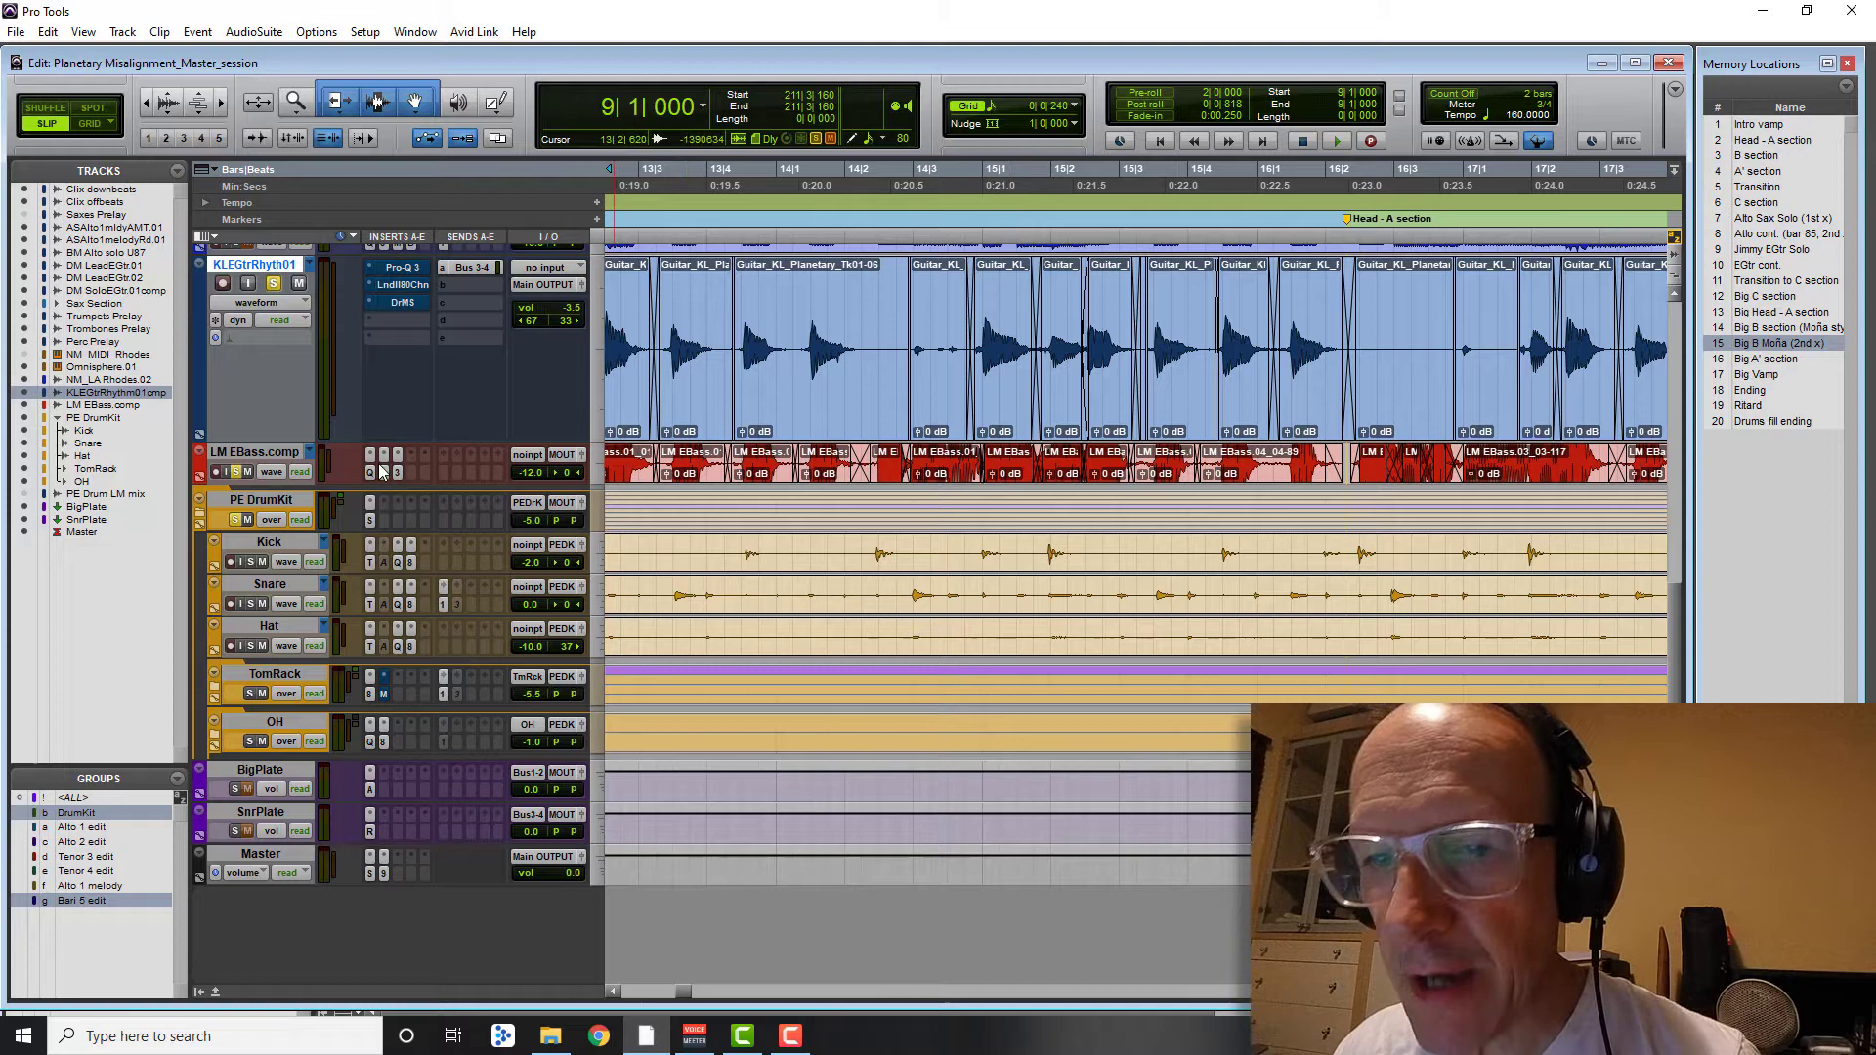
click(1032, 546)
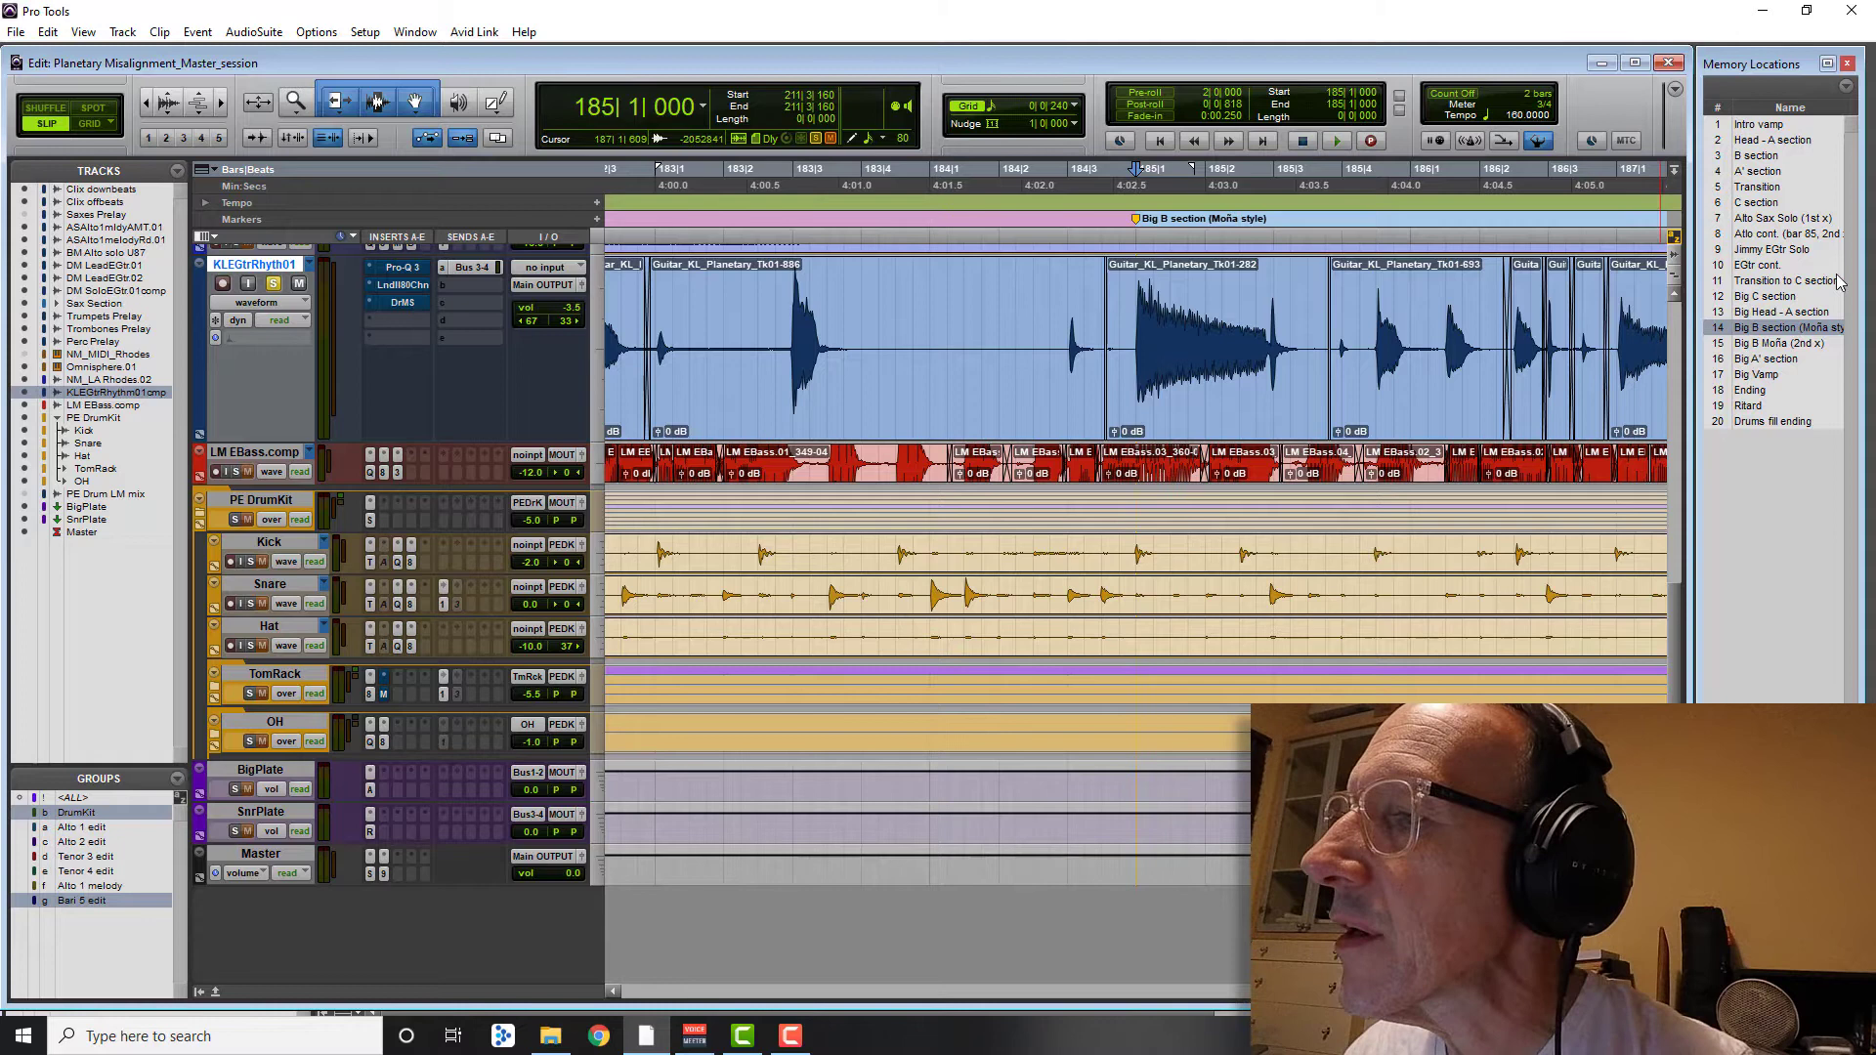
Step: Jump to the B section at bar 33 and play the guitar with bass and drums
click(1758, 154)
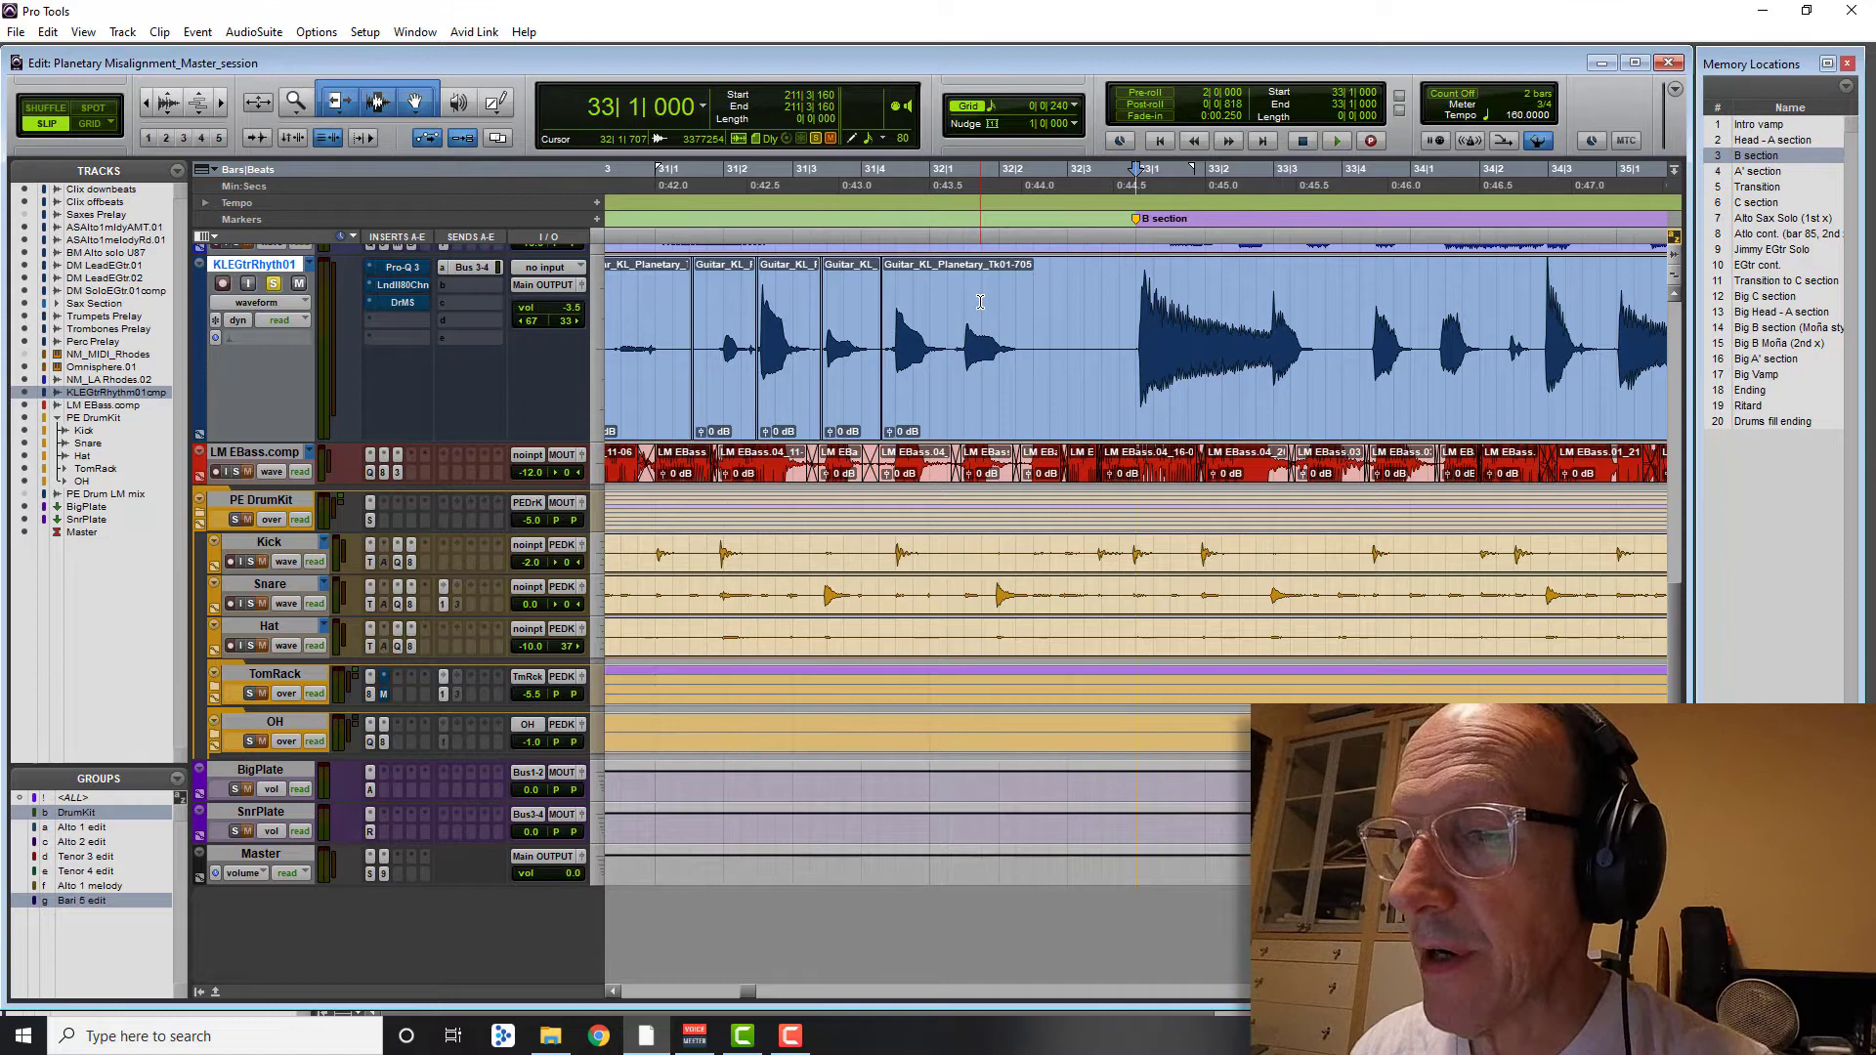
click(1372, 141)
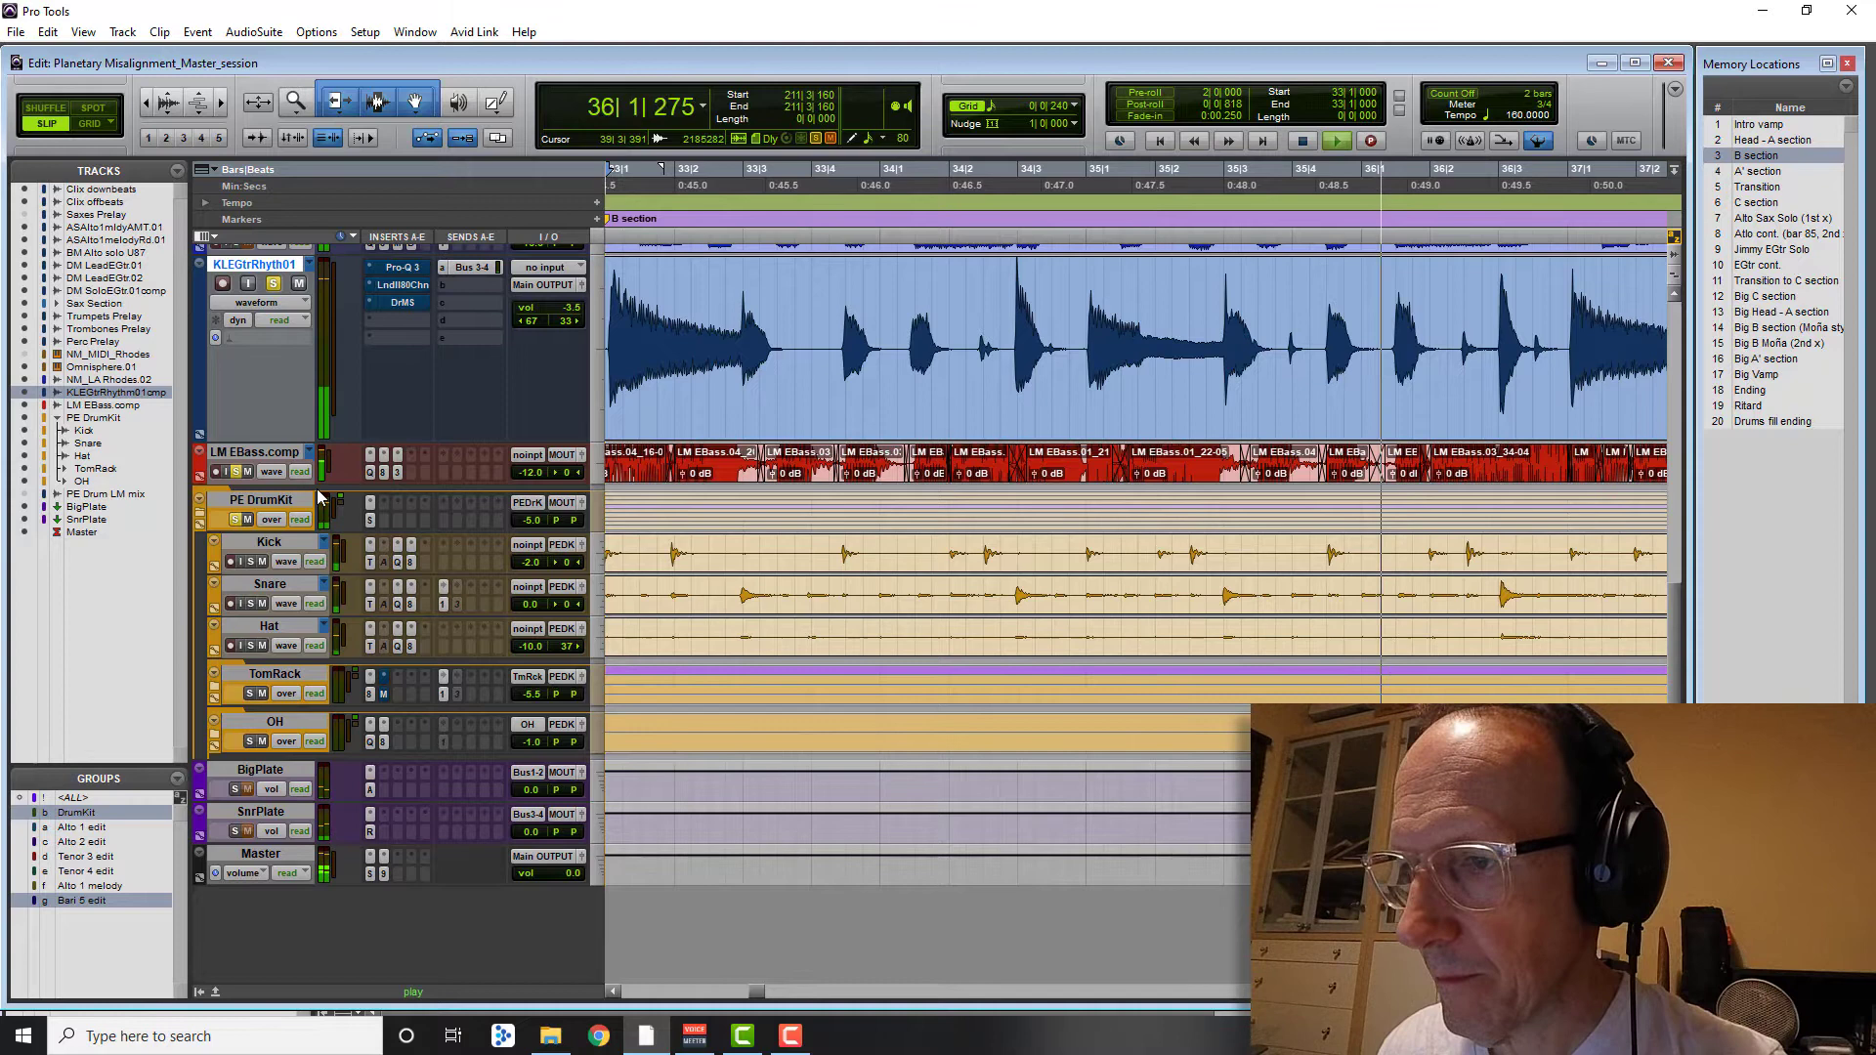
scroll(right, 3)
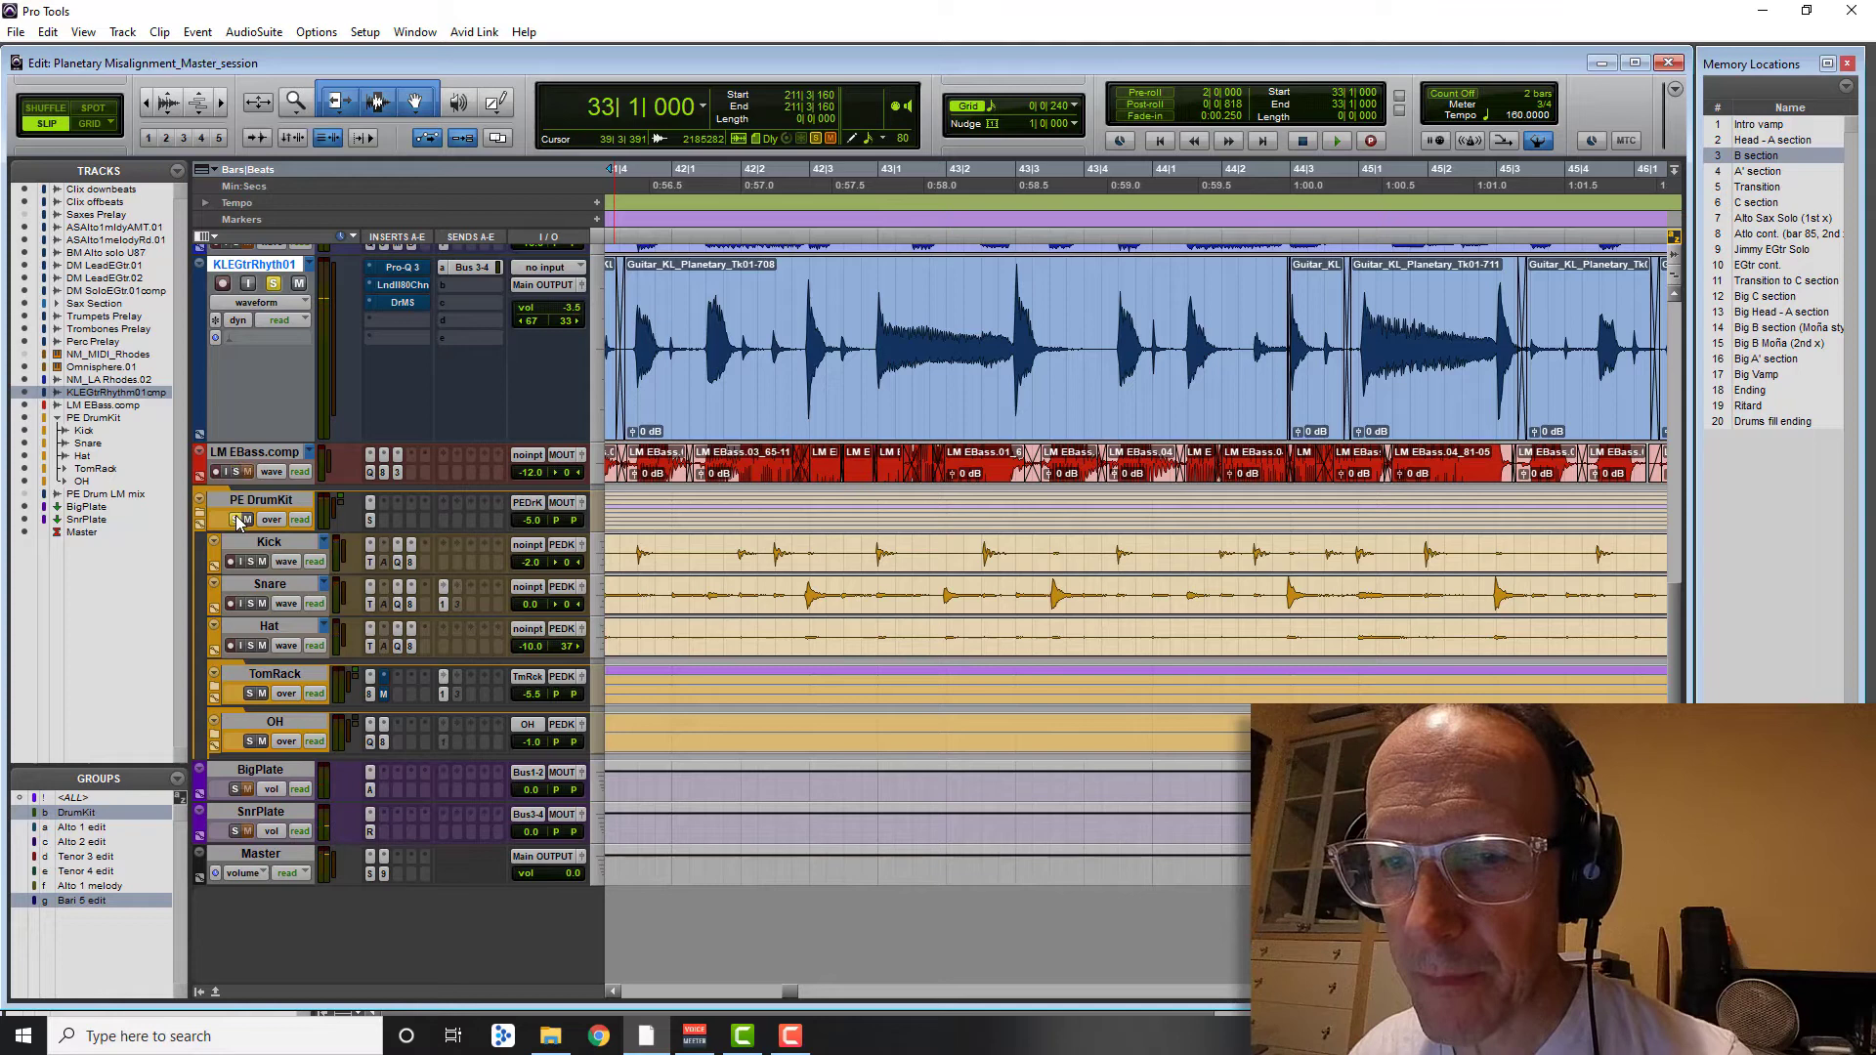
Step: In Pro-Q 3, cut the lows near 100 Hz and notch 100–200 Hz resonances, then bypass to compare
click(397, 266)
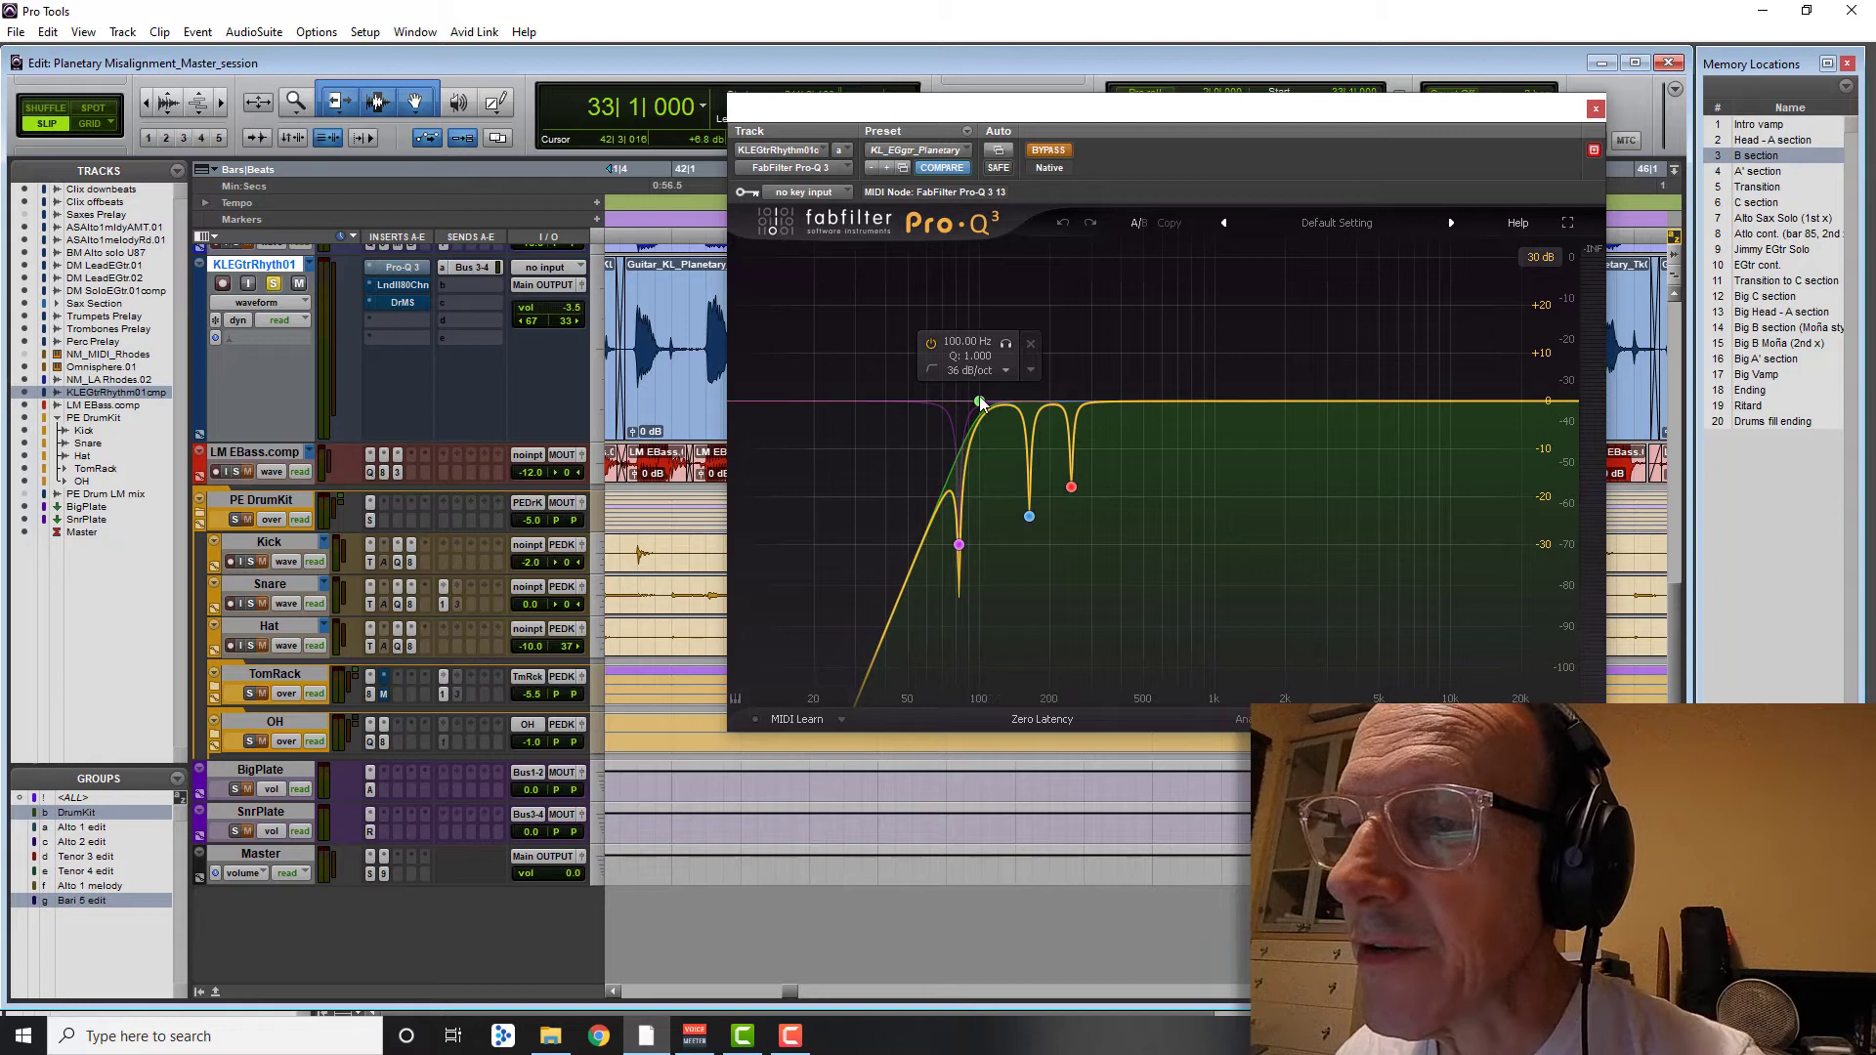
drag(1028, 515, 1028, 516)
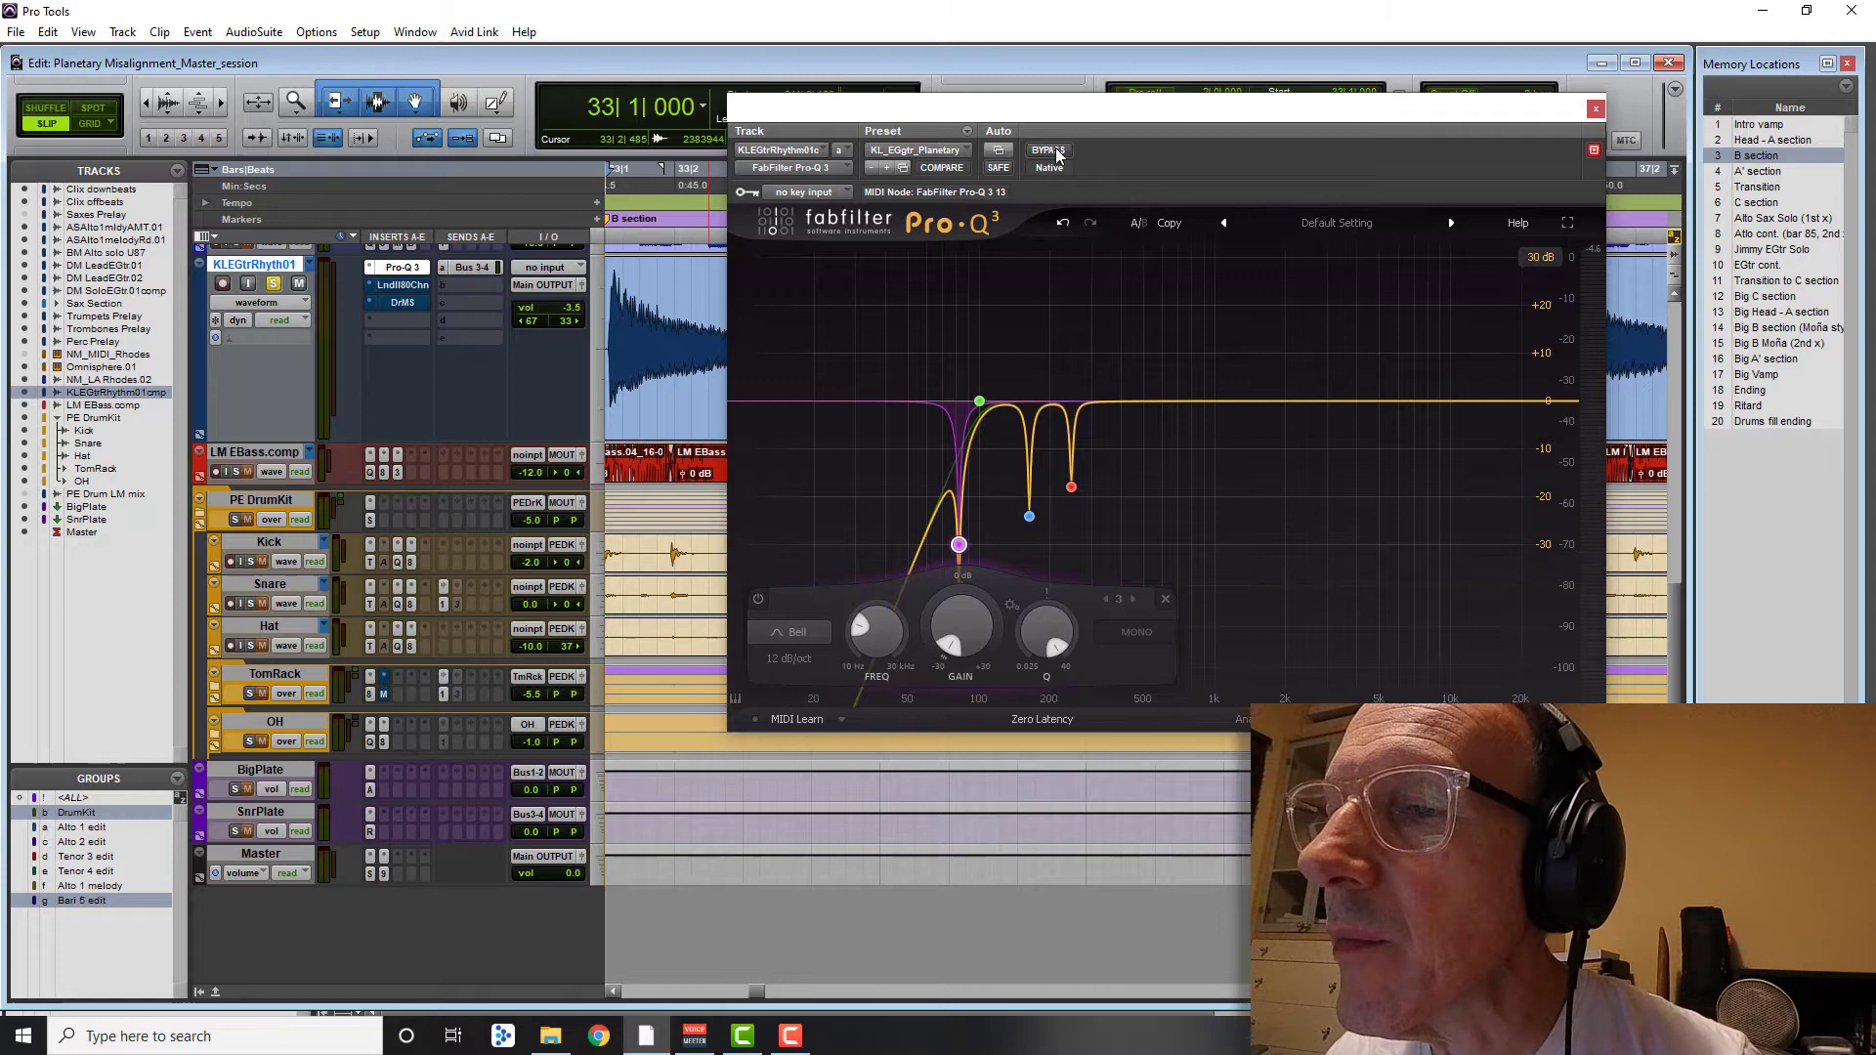
click(1047, 148)
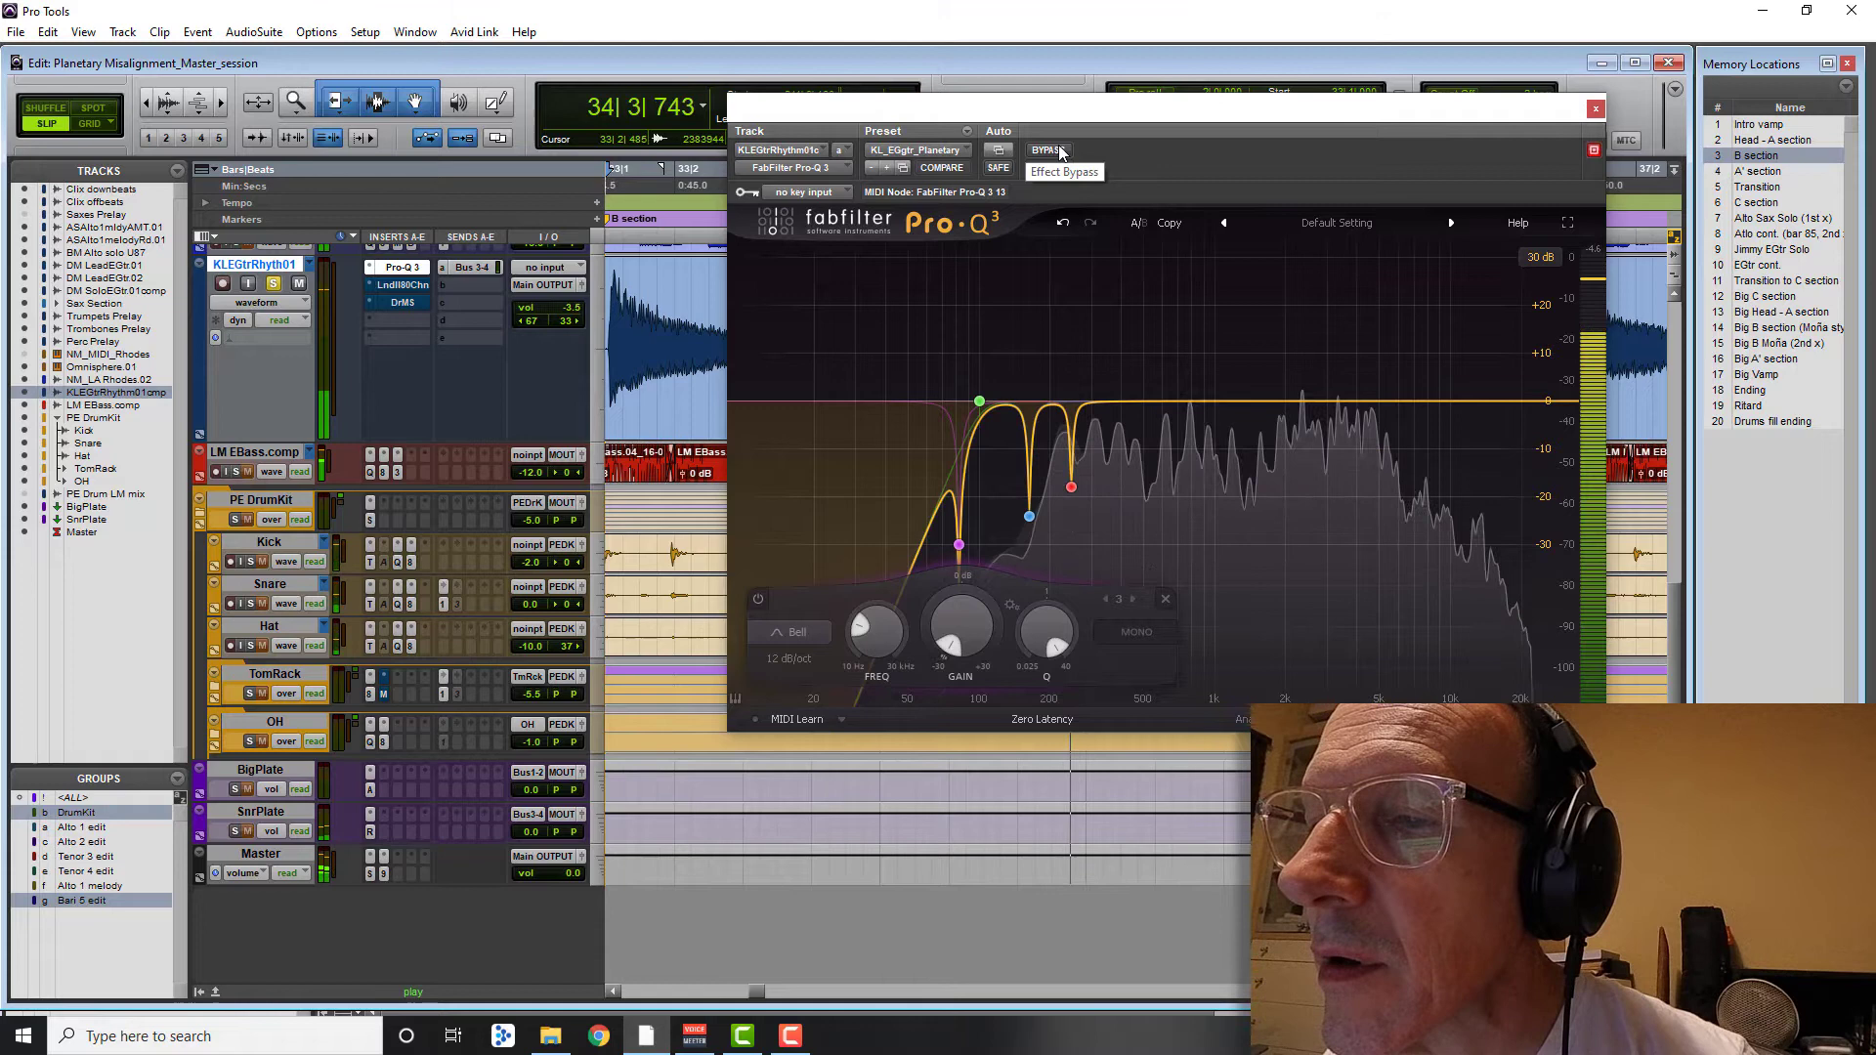
click(1049, 151)
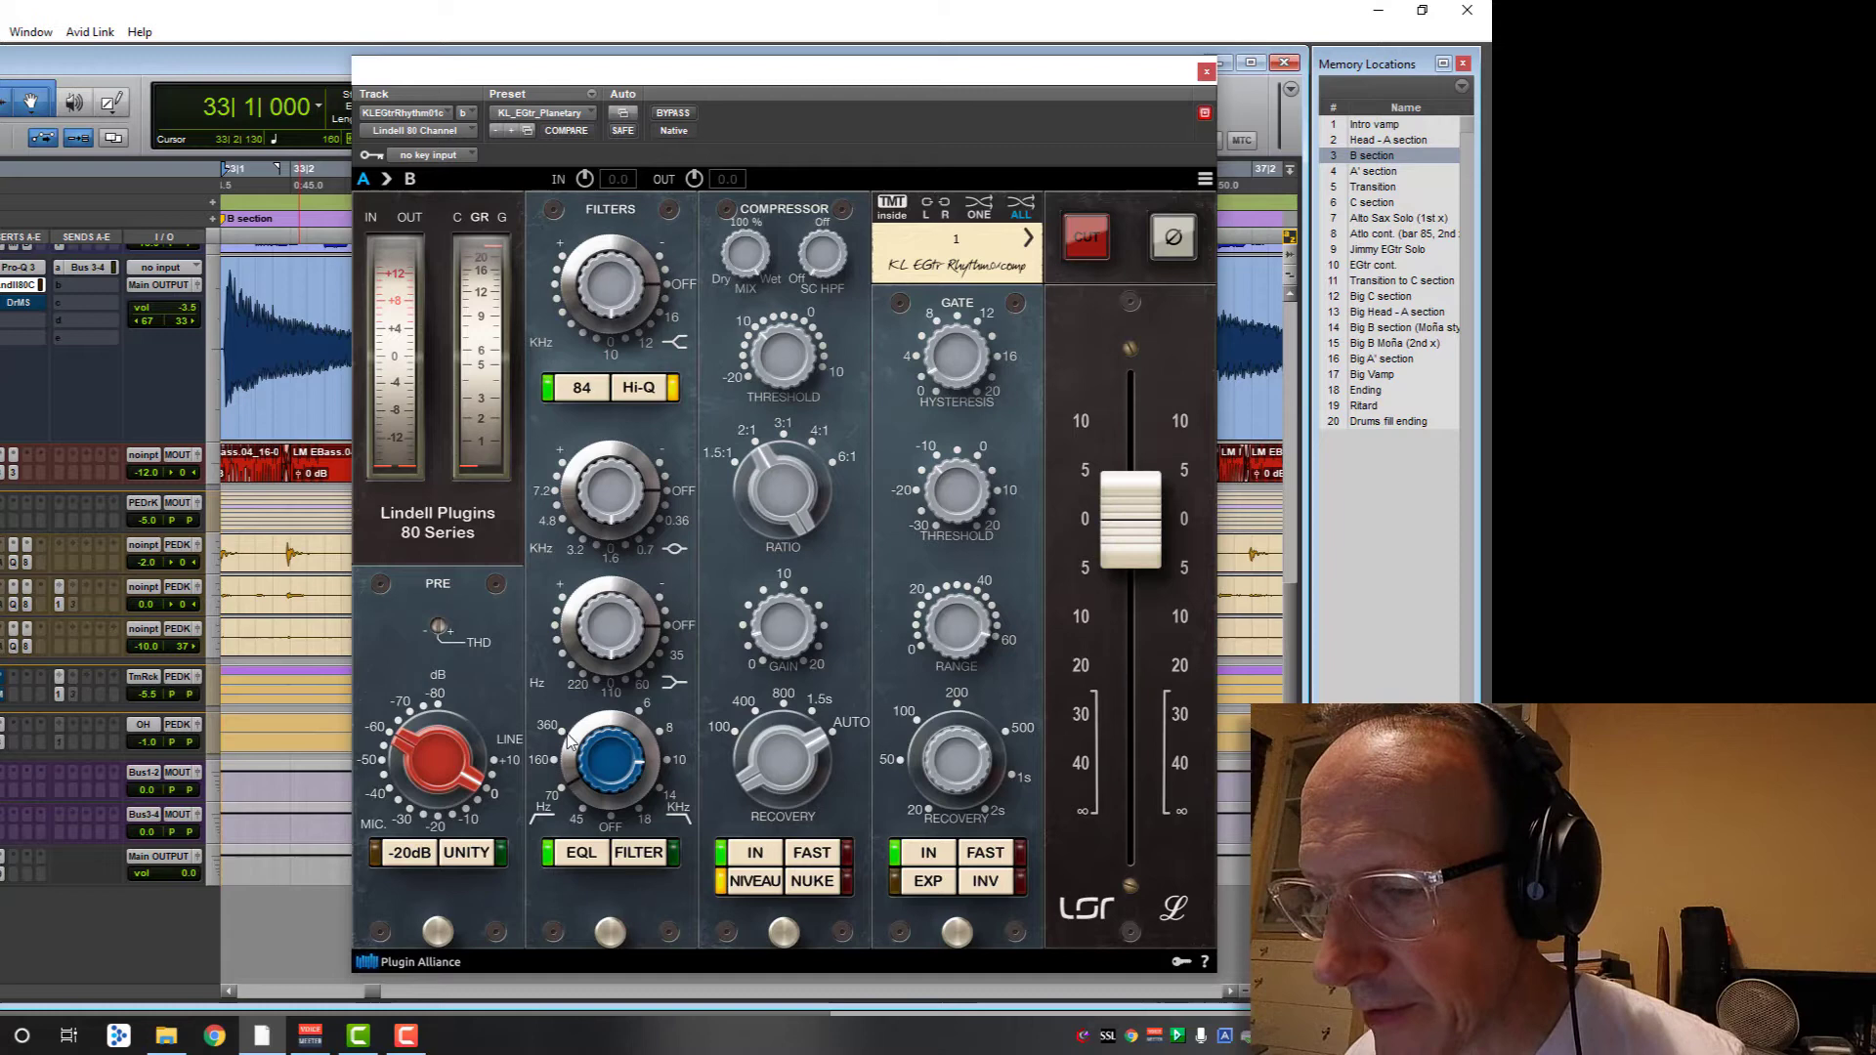
click(672, 111)
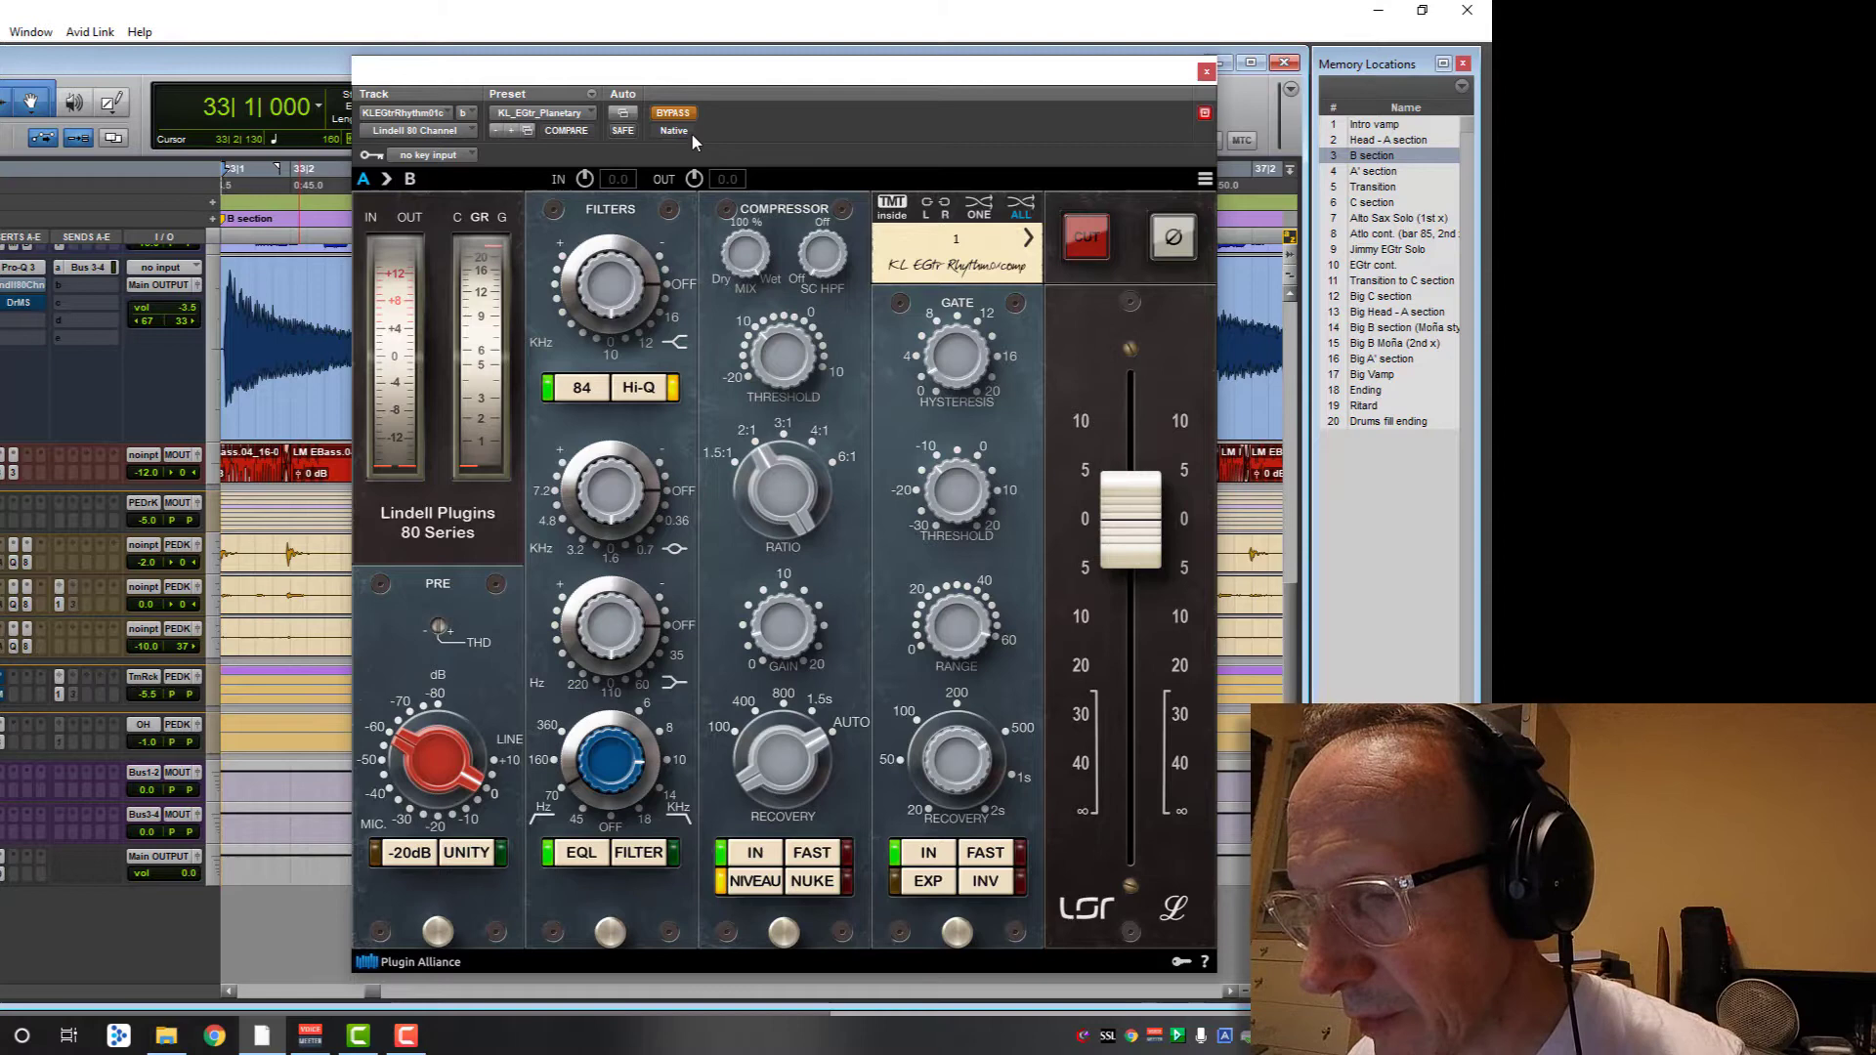
click(565, 129)
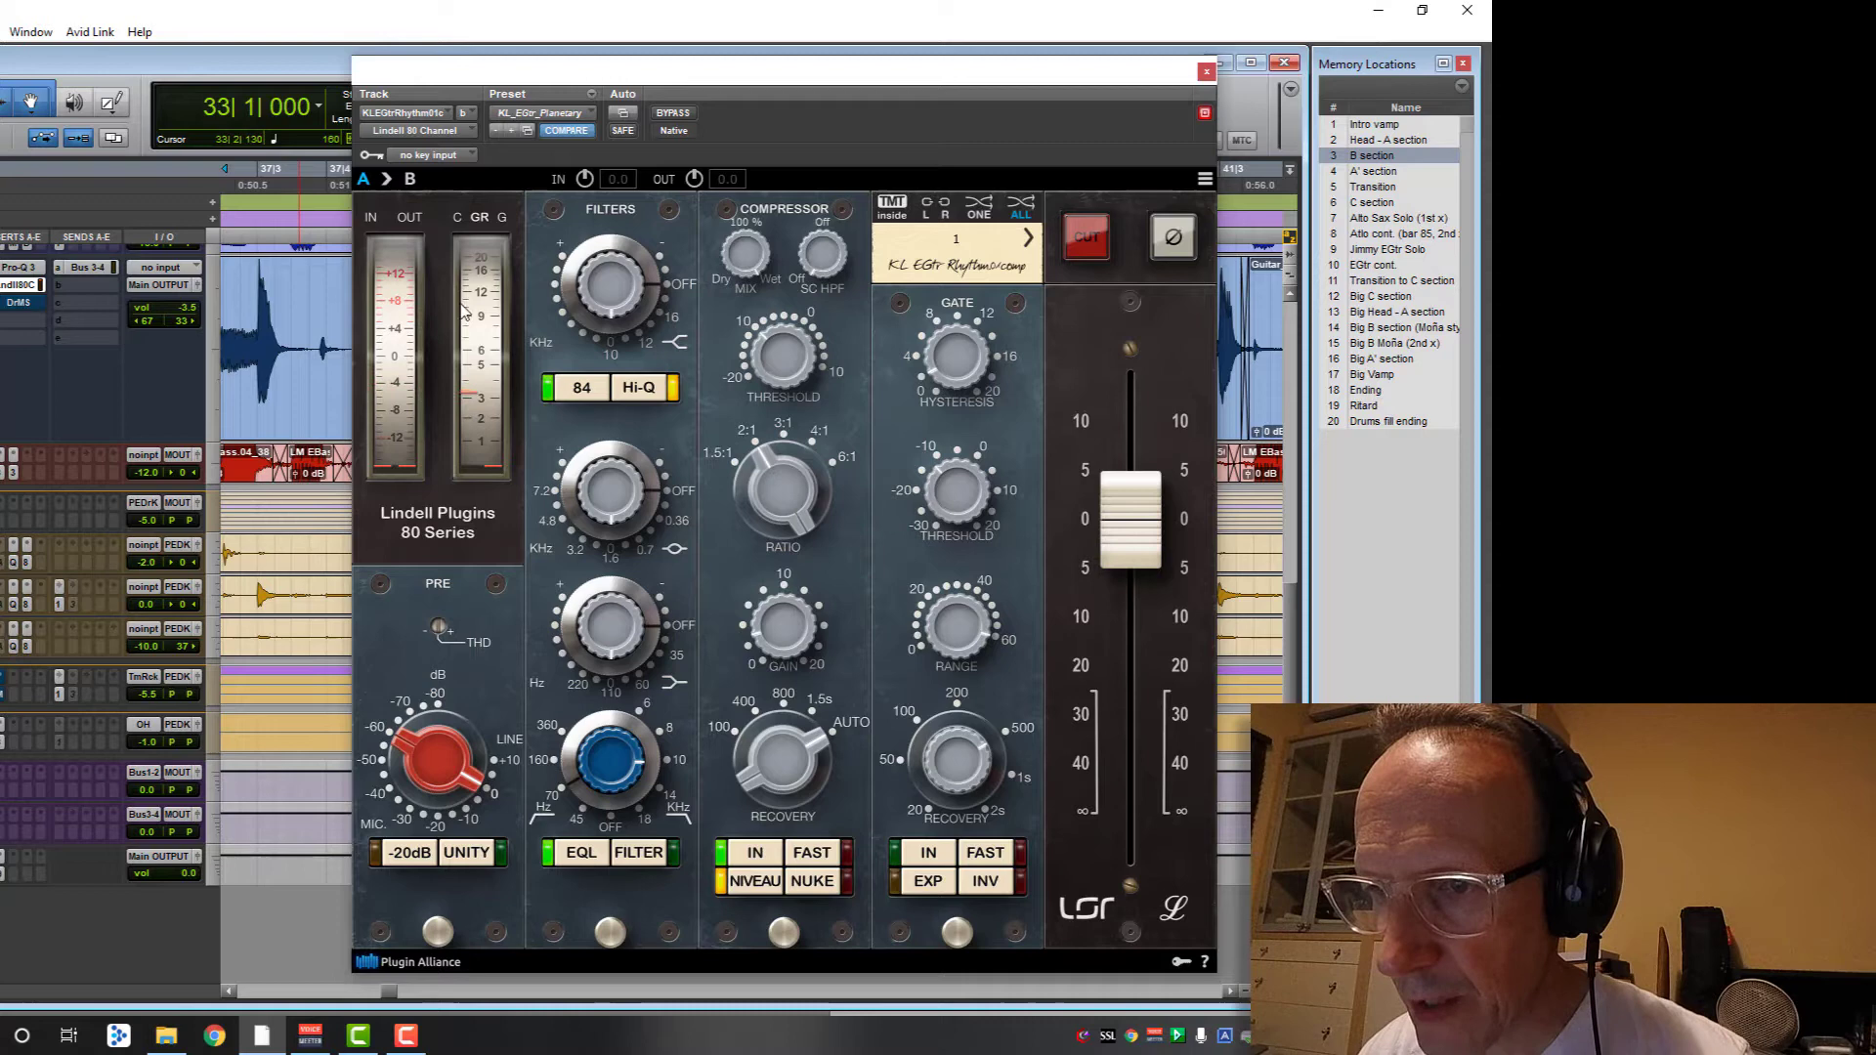
mouse_move(592, 523)
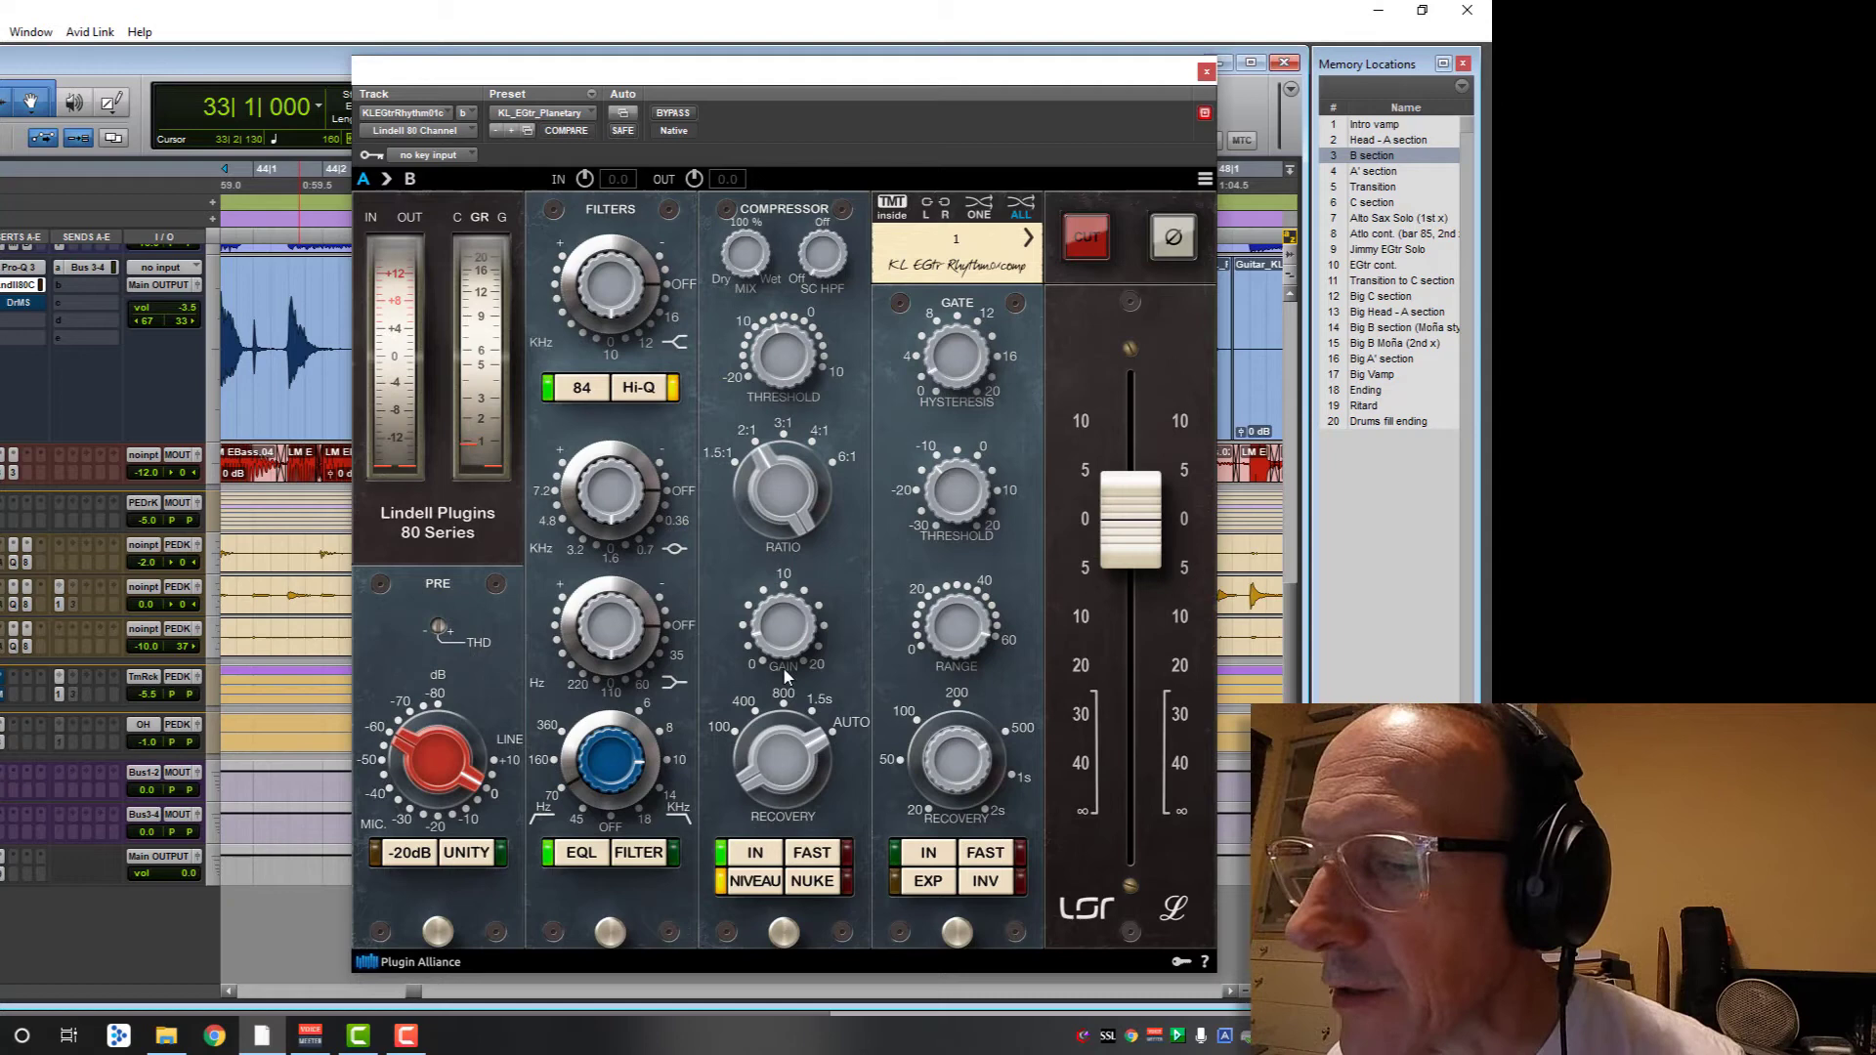
click(1393, 344)
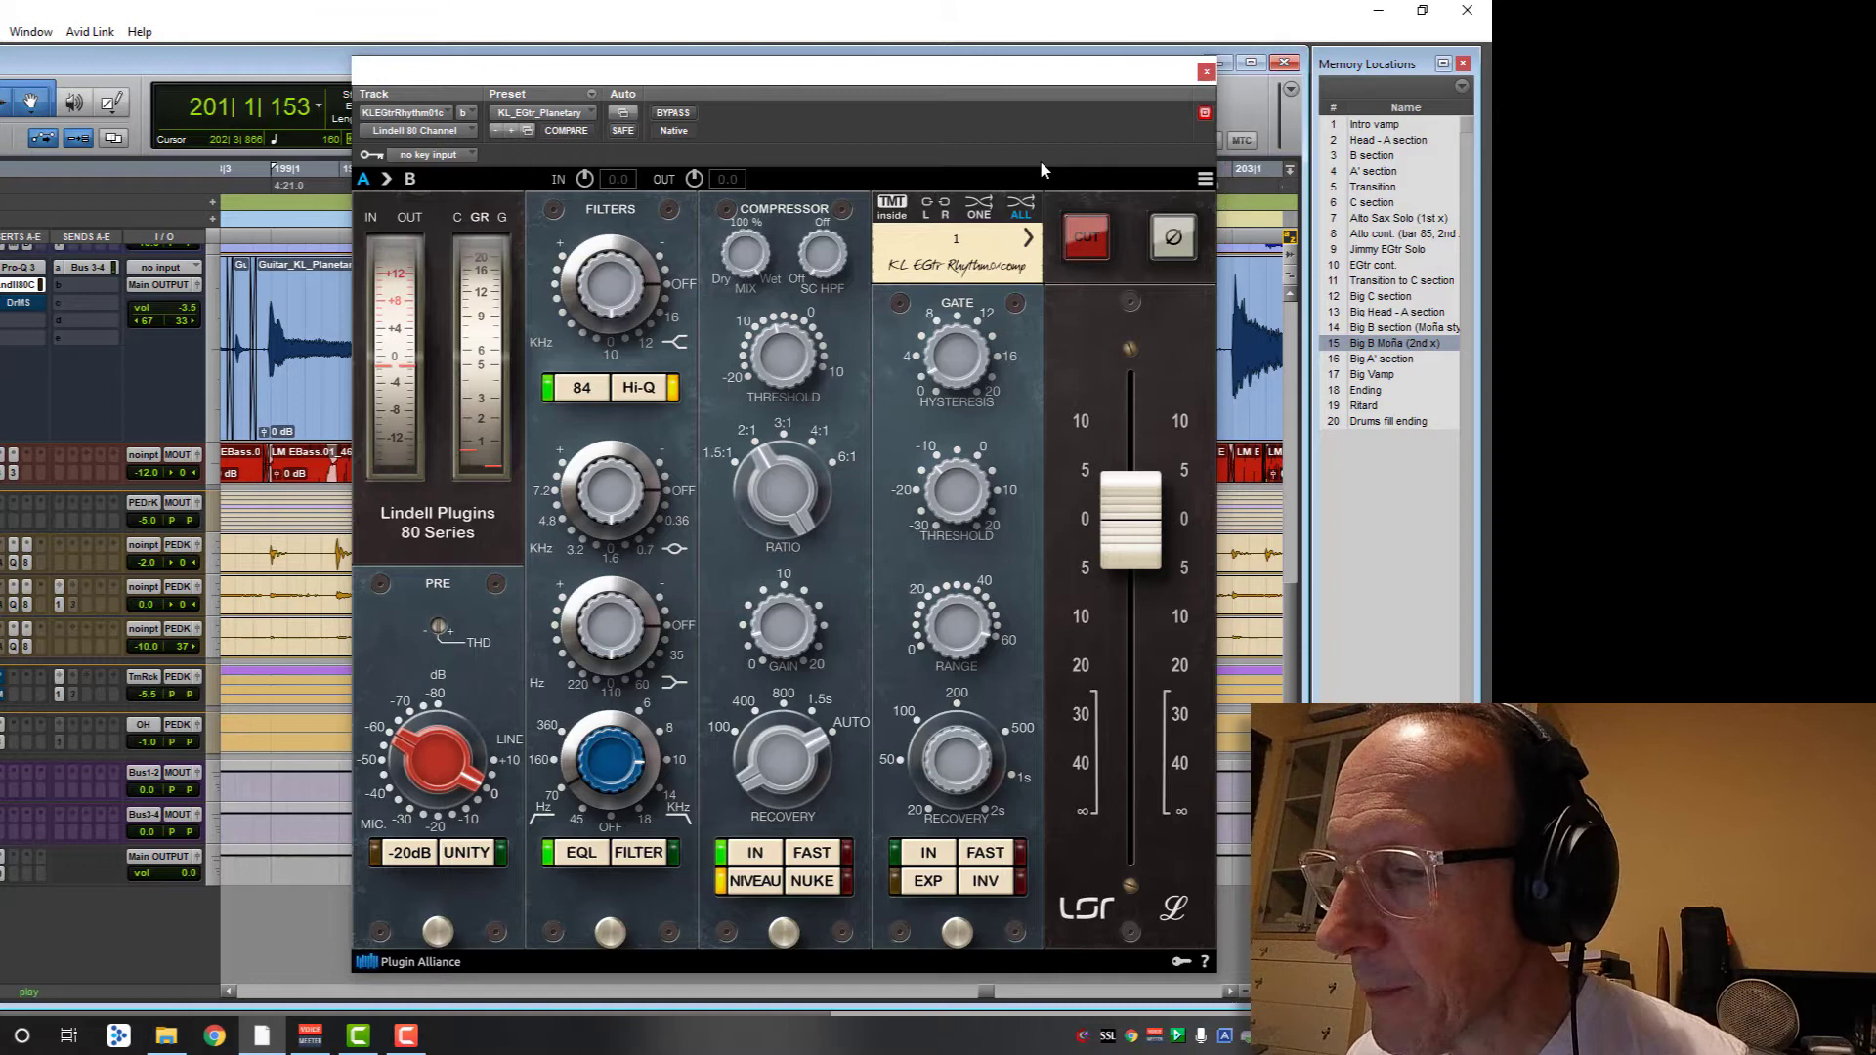
click(1206, 70)
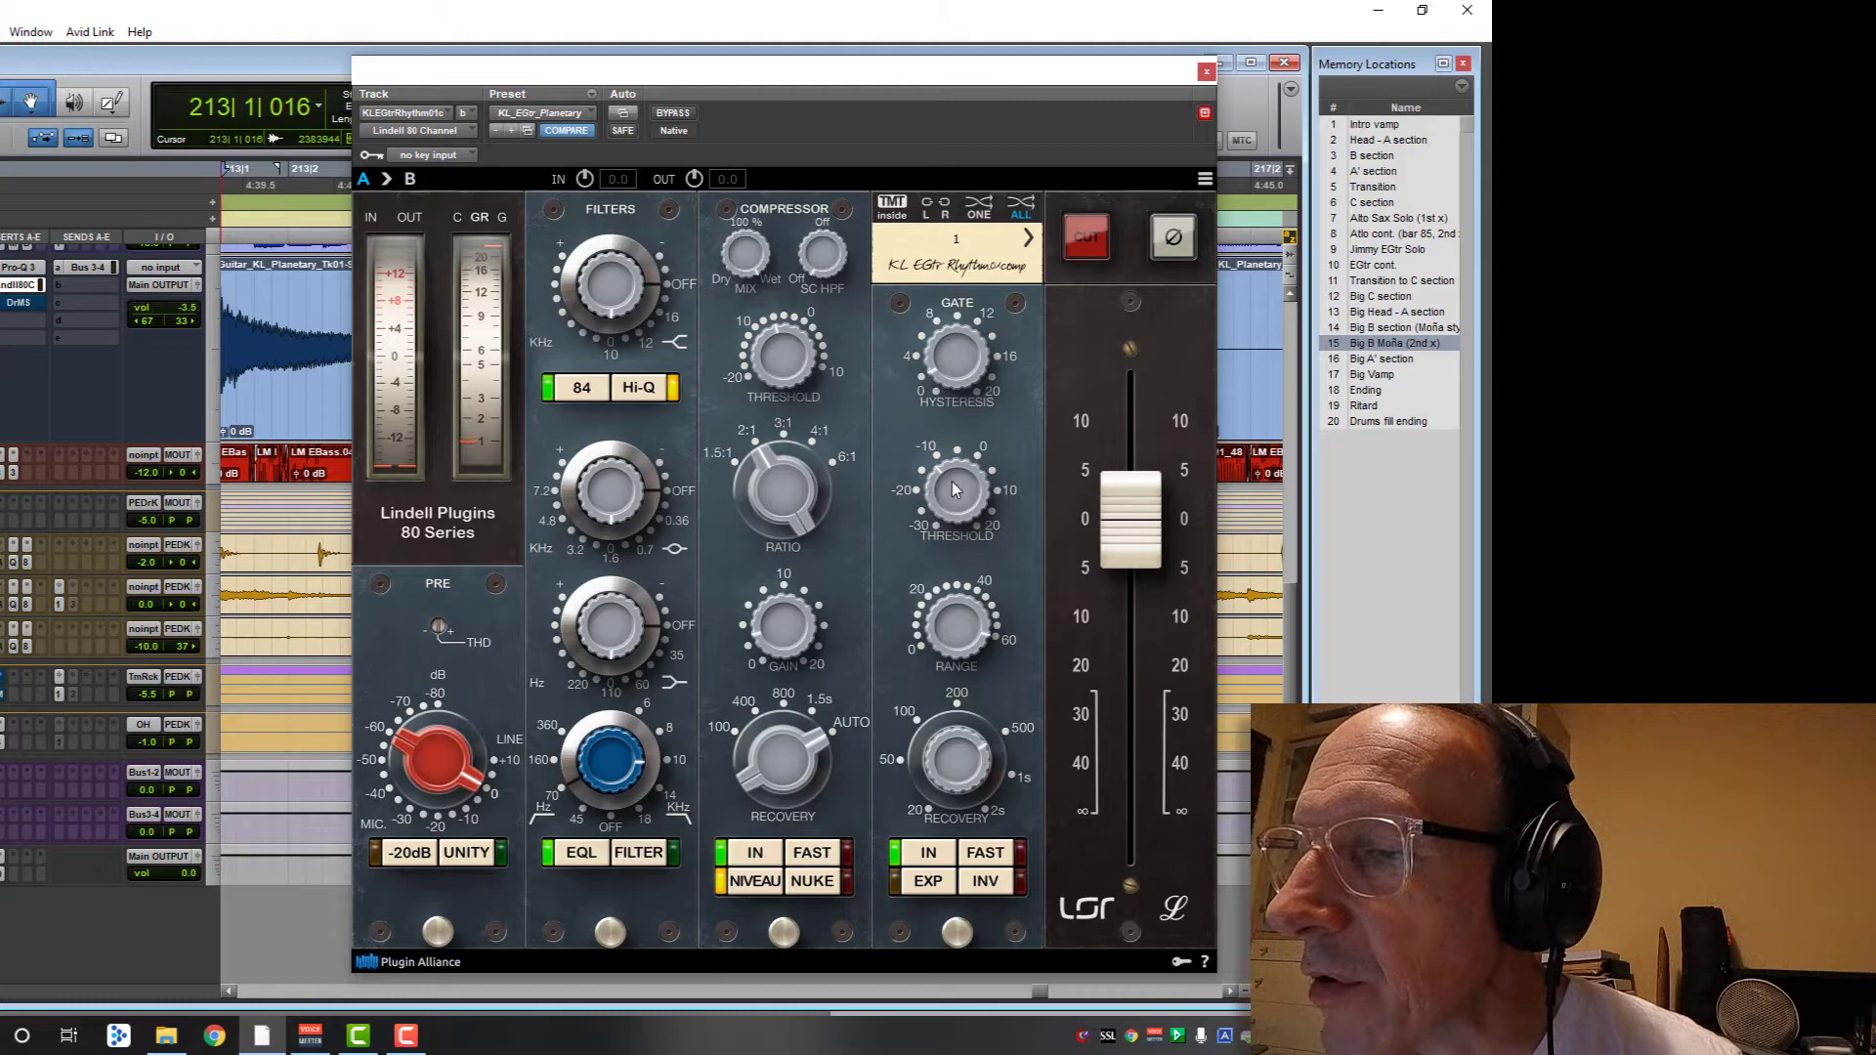
mouse_move(963, 575)
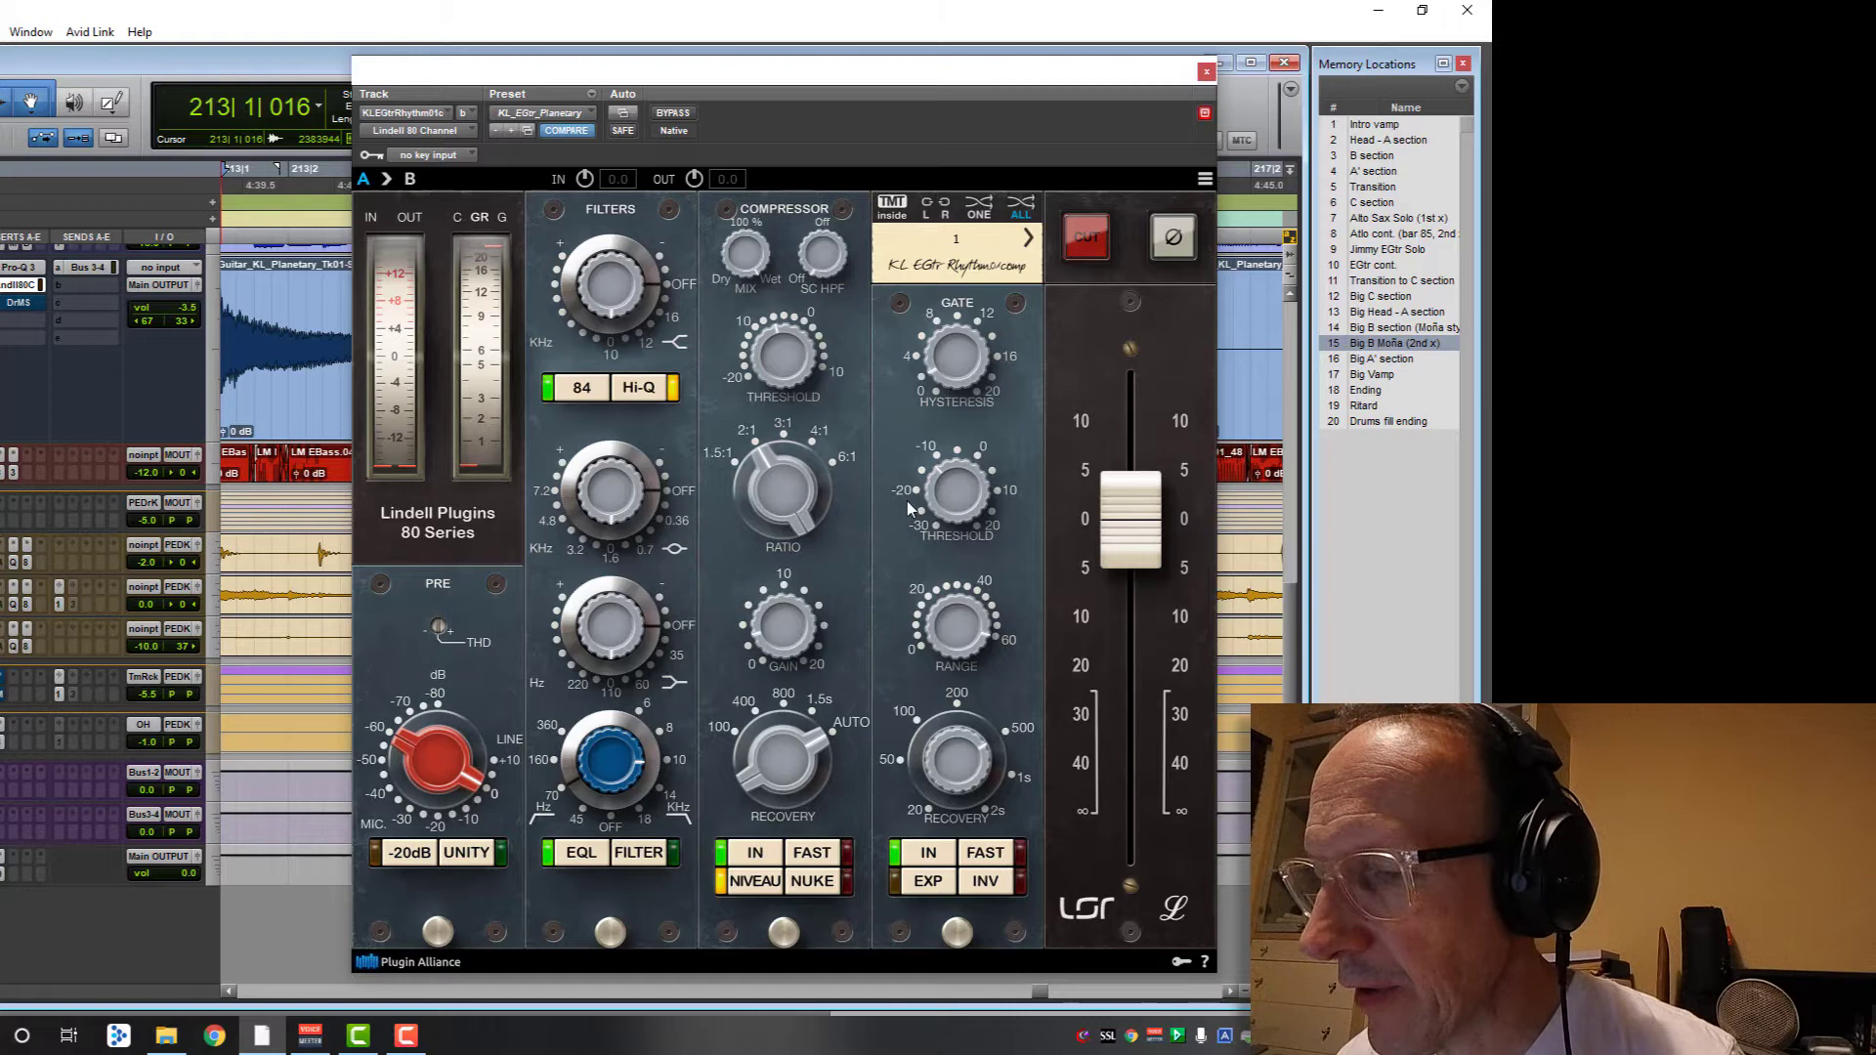
mouse_move(945, 519)
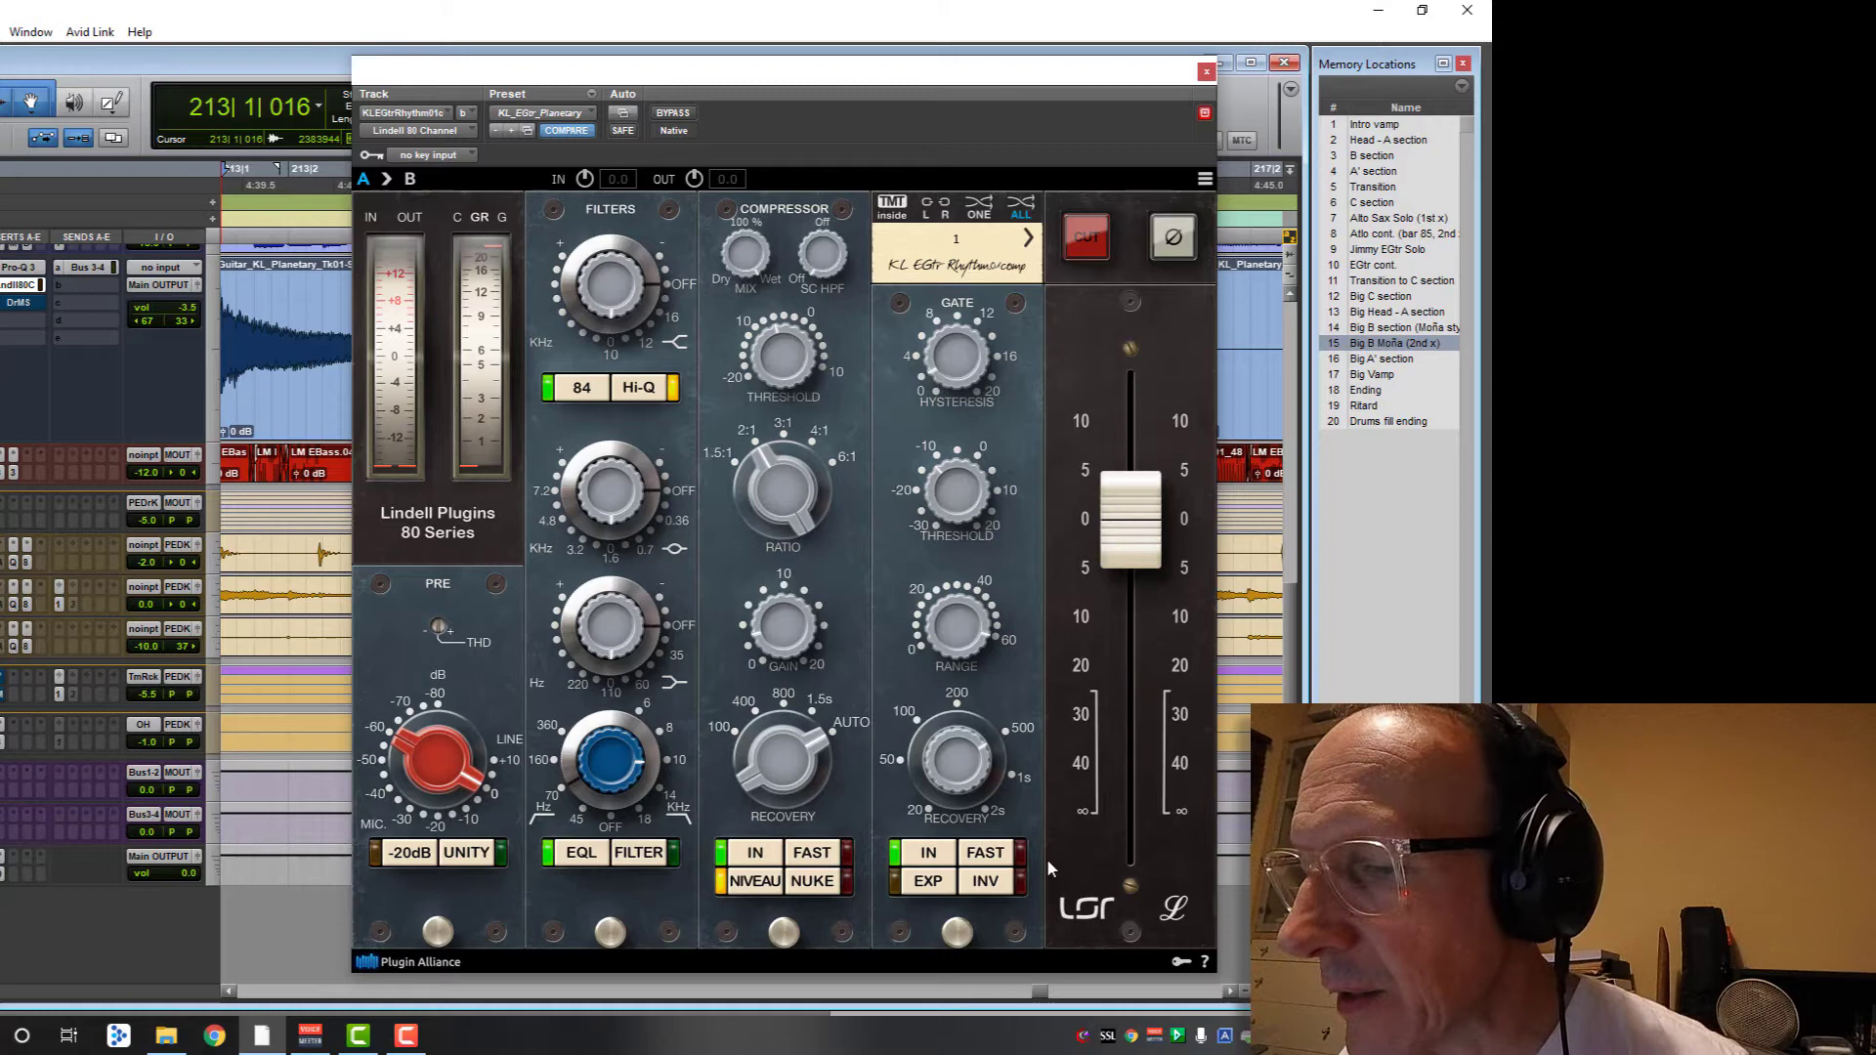
click(983, 854)
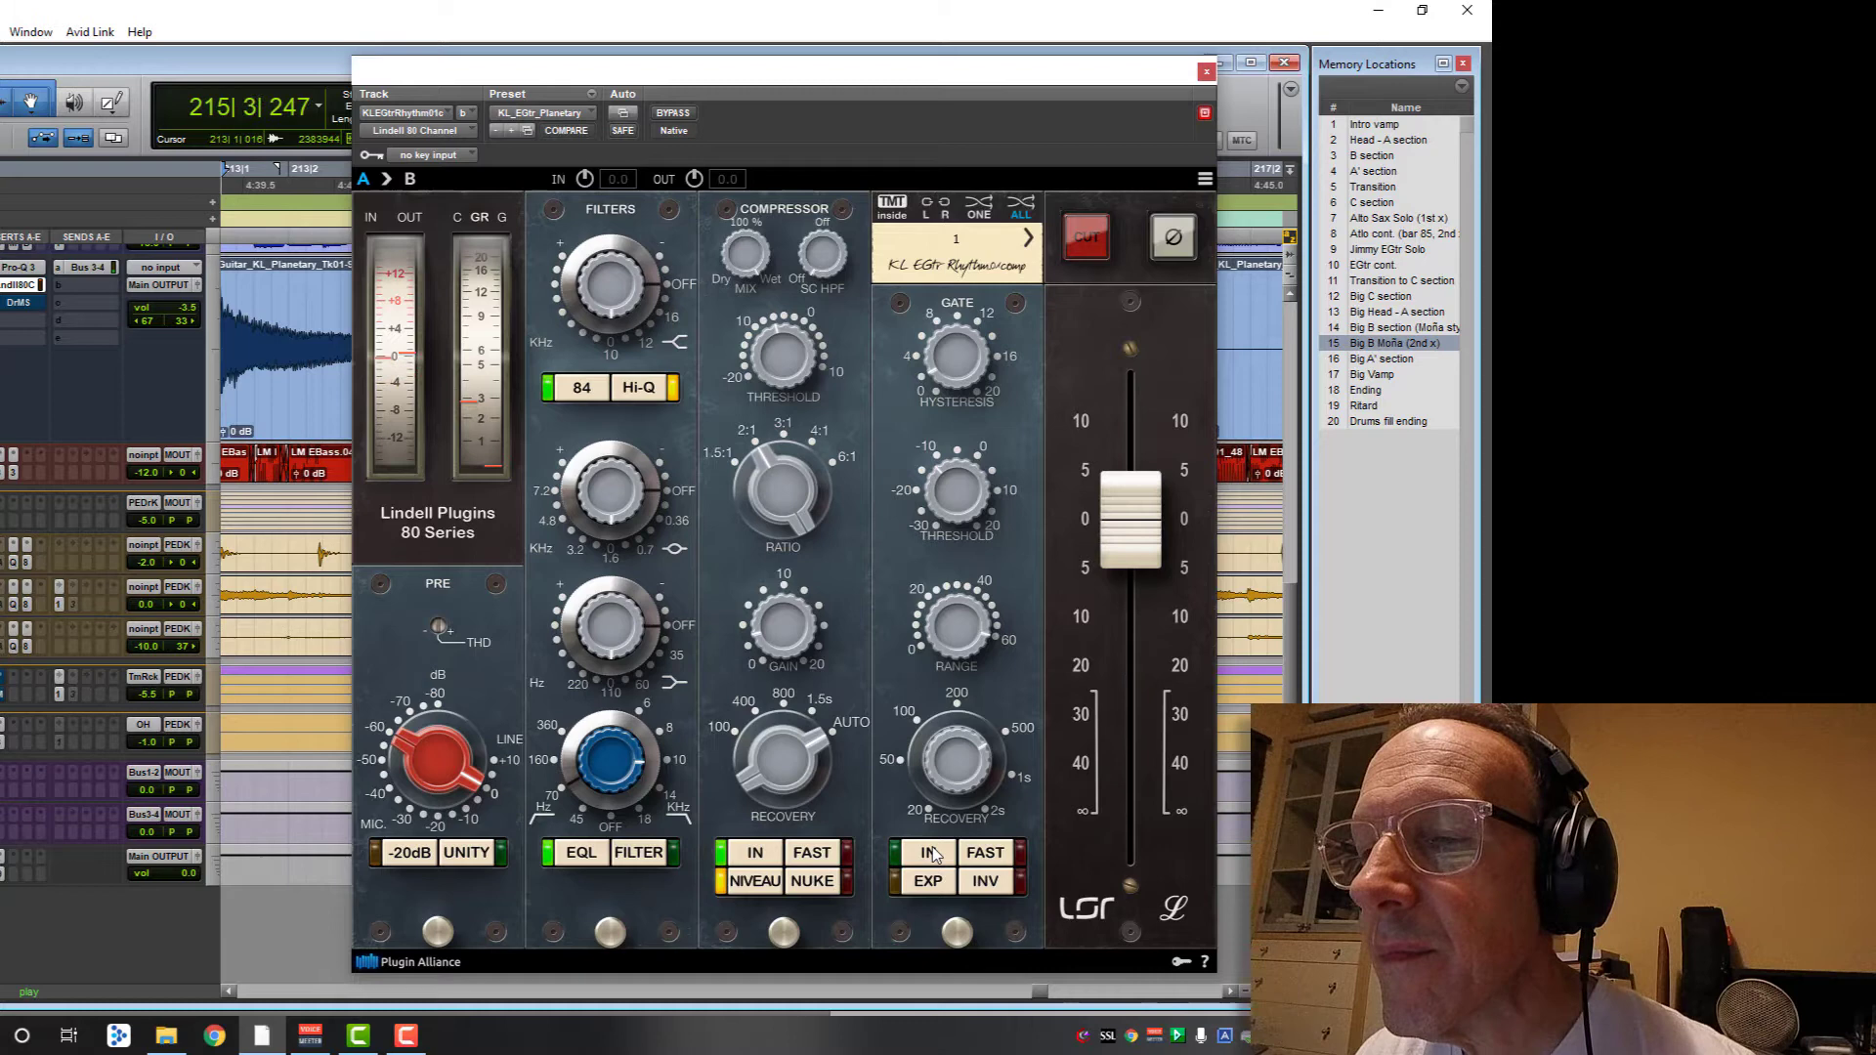
click(567, 129)
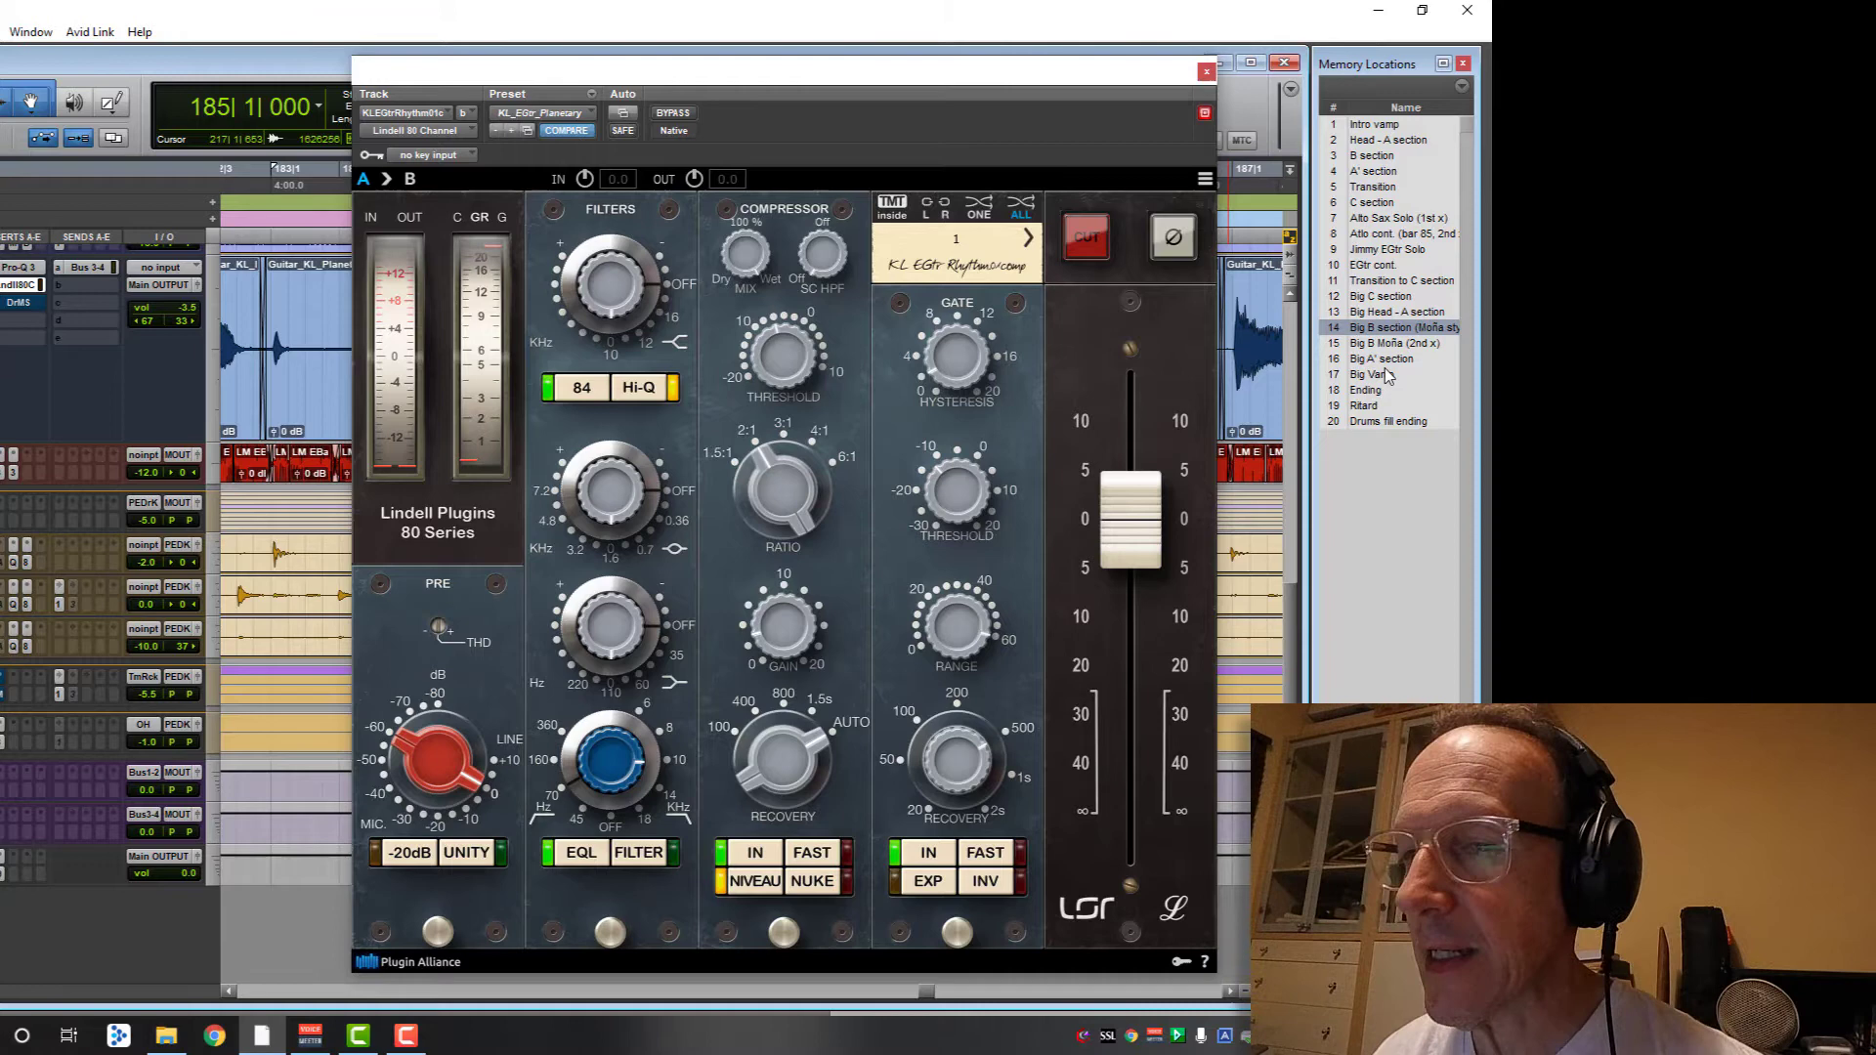
key(space)
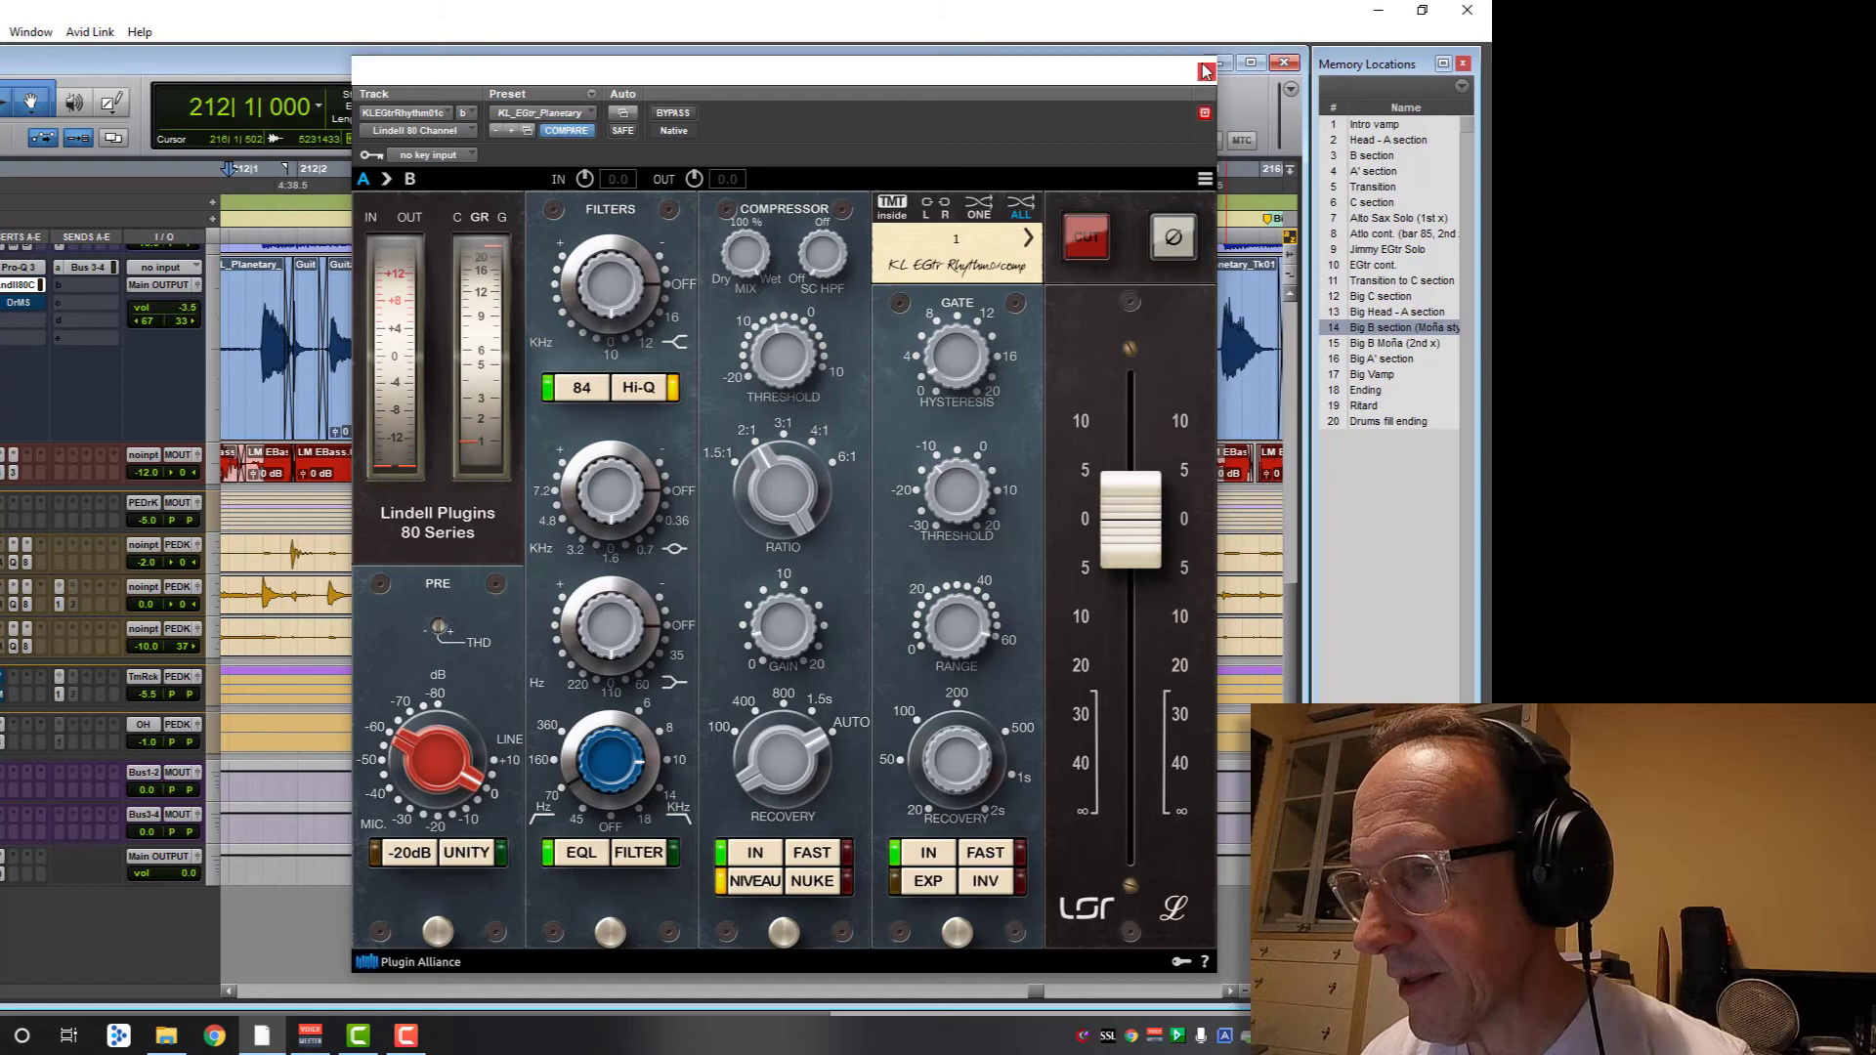
Step: Close the Lindell 80 channel strip window to reveal the guitar, bass and drum tracks
click(1204, 70)
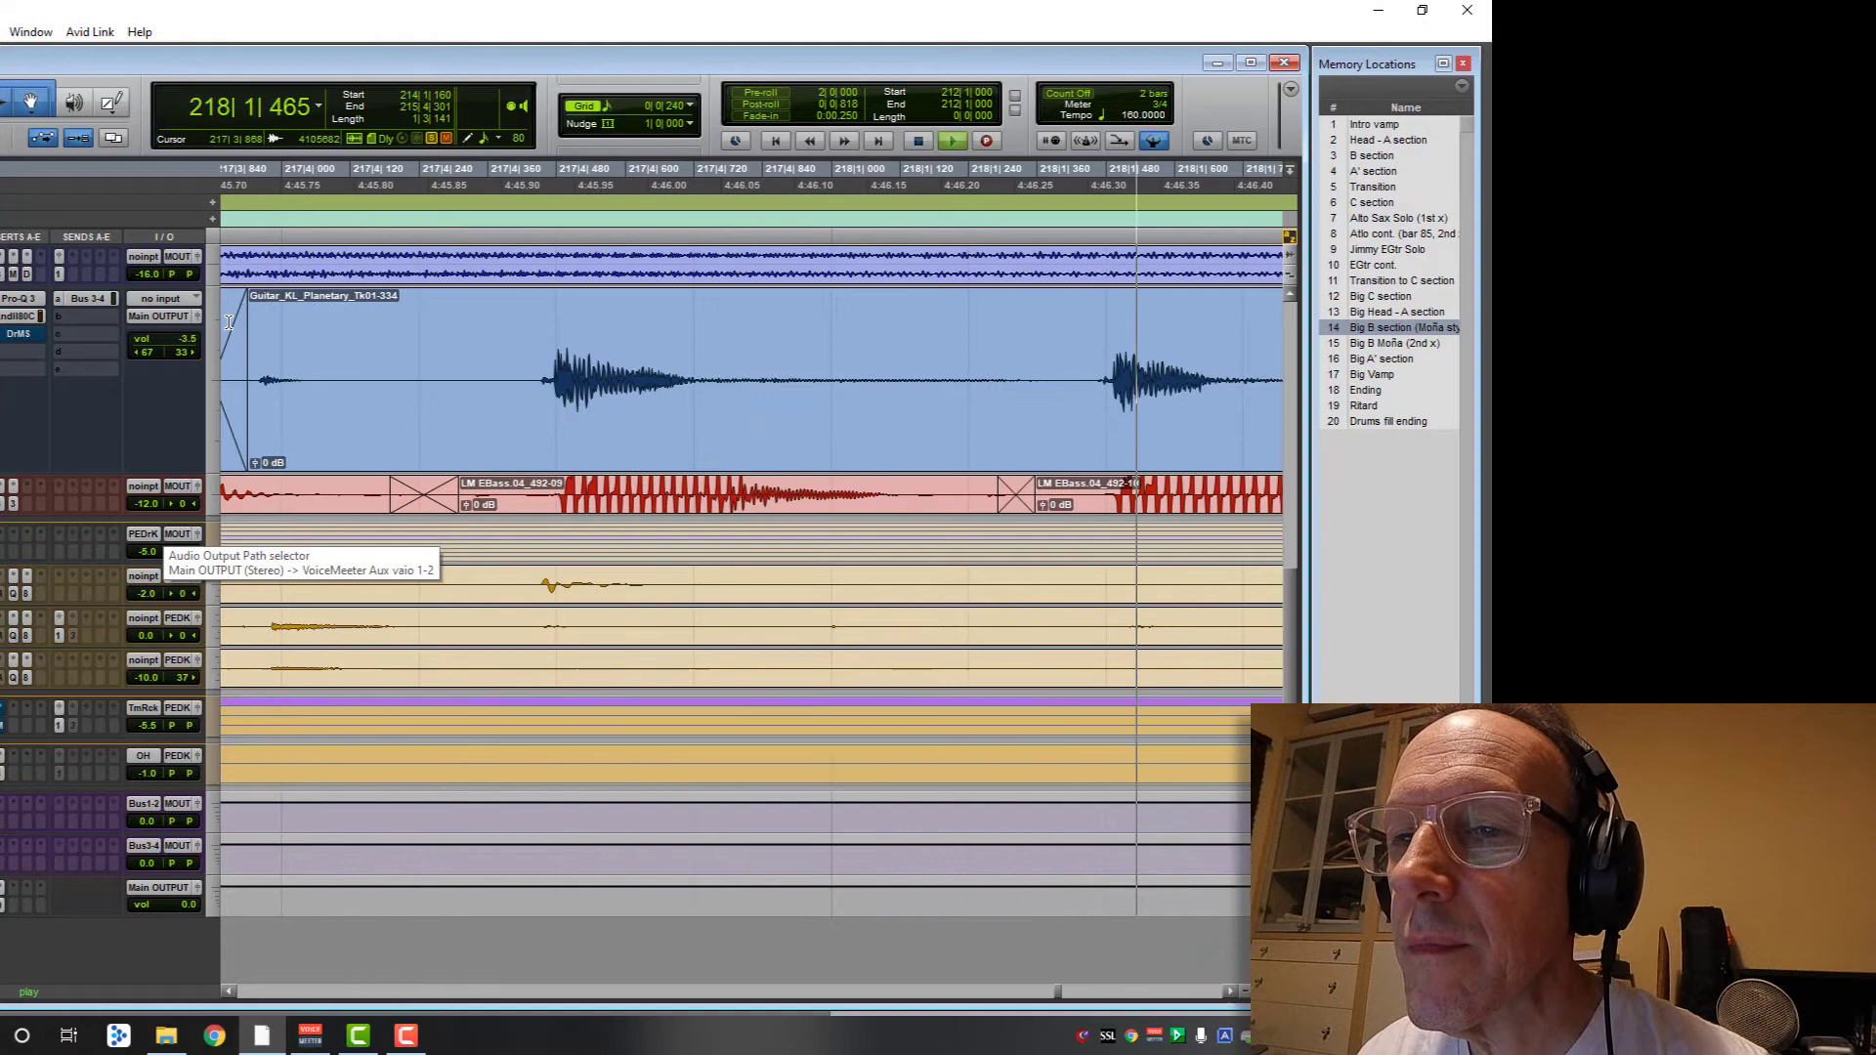
Step: Bring up the guitar track's output fader and shift its stereo pan position
click(198, 317)
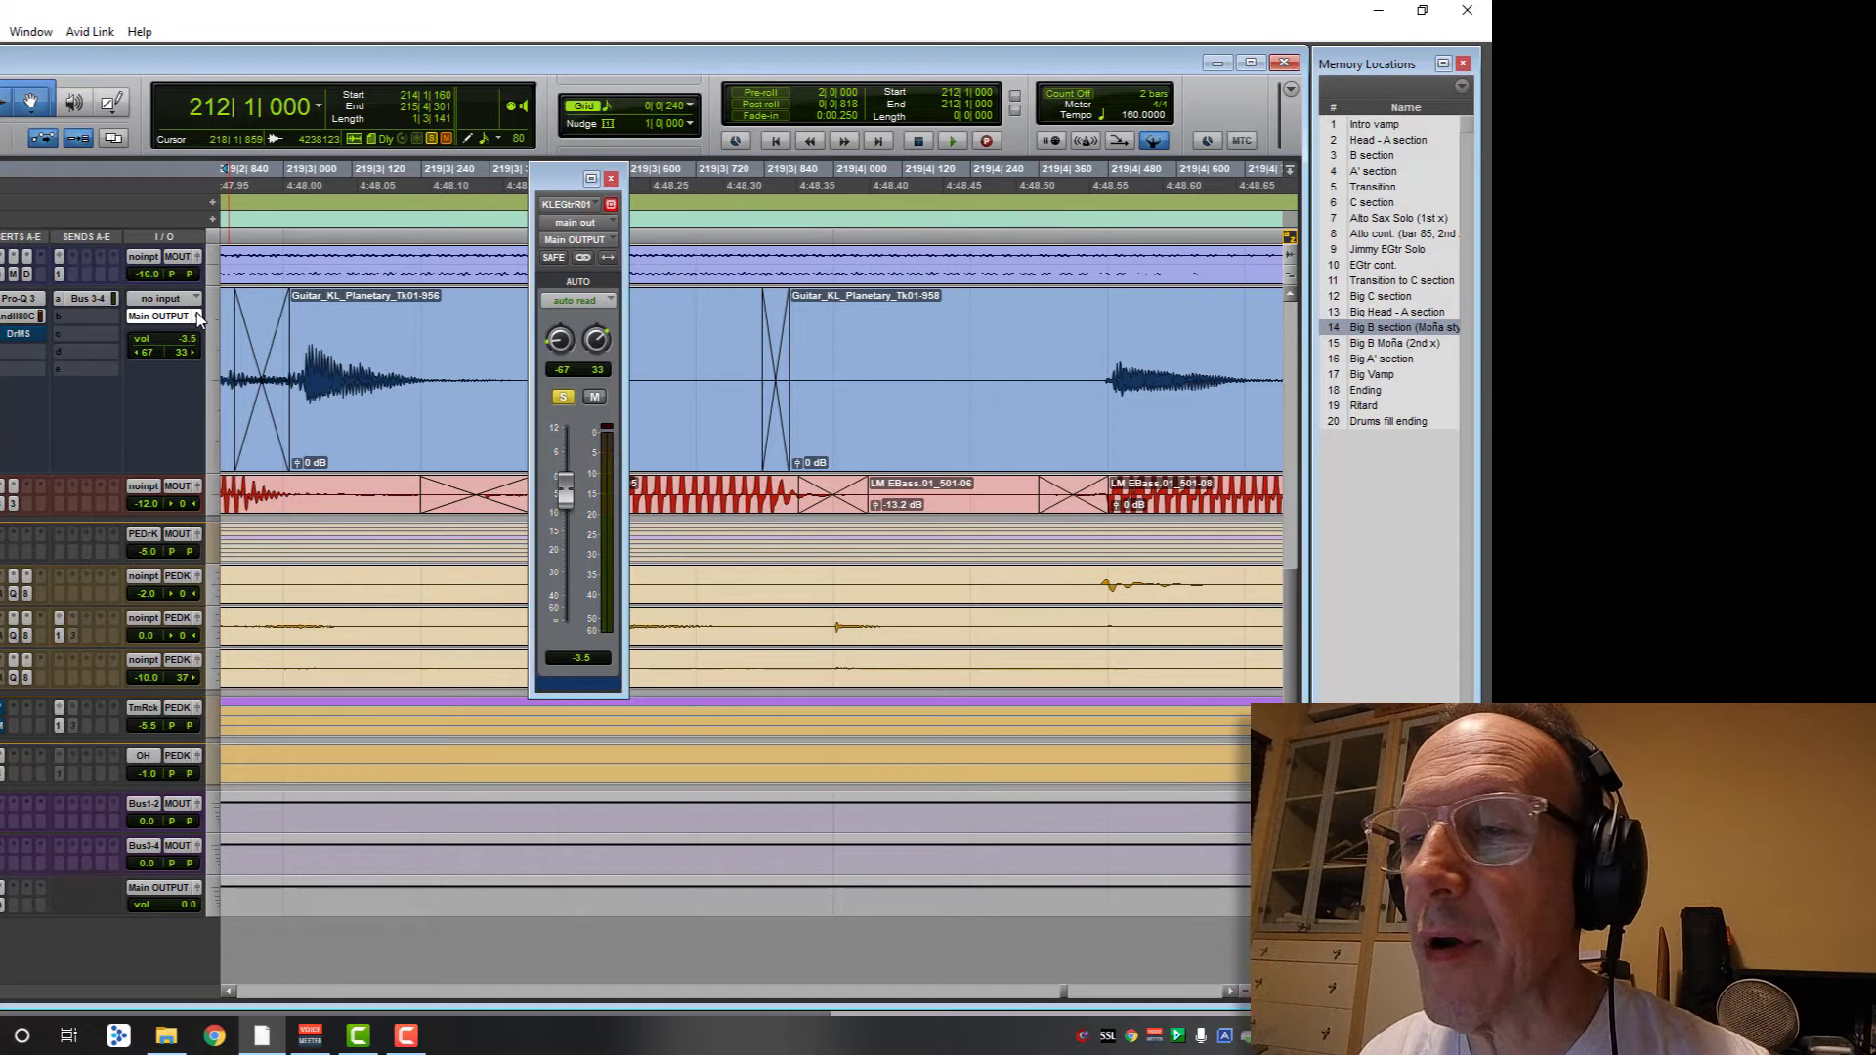
drag(567, 491, 567, 531)
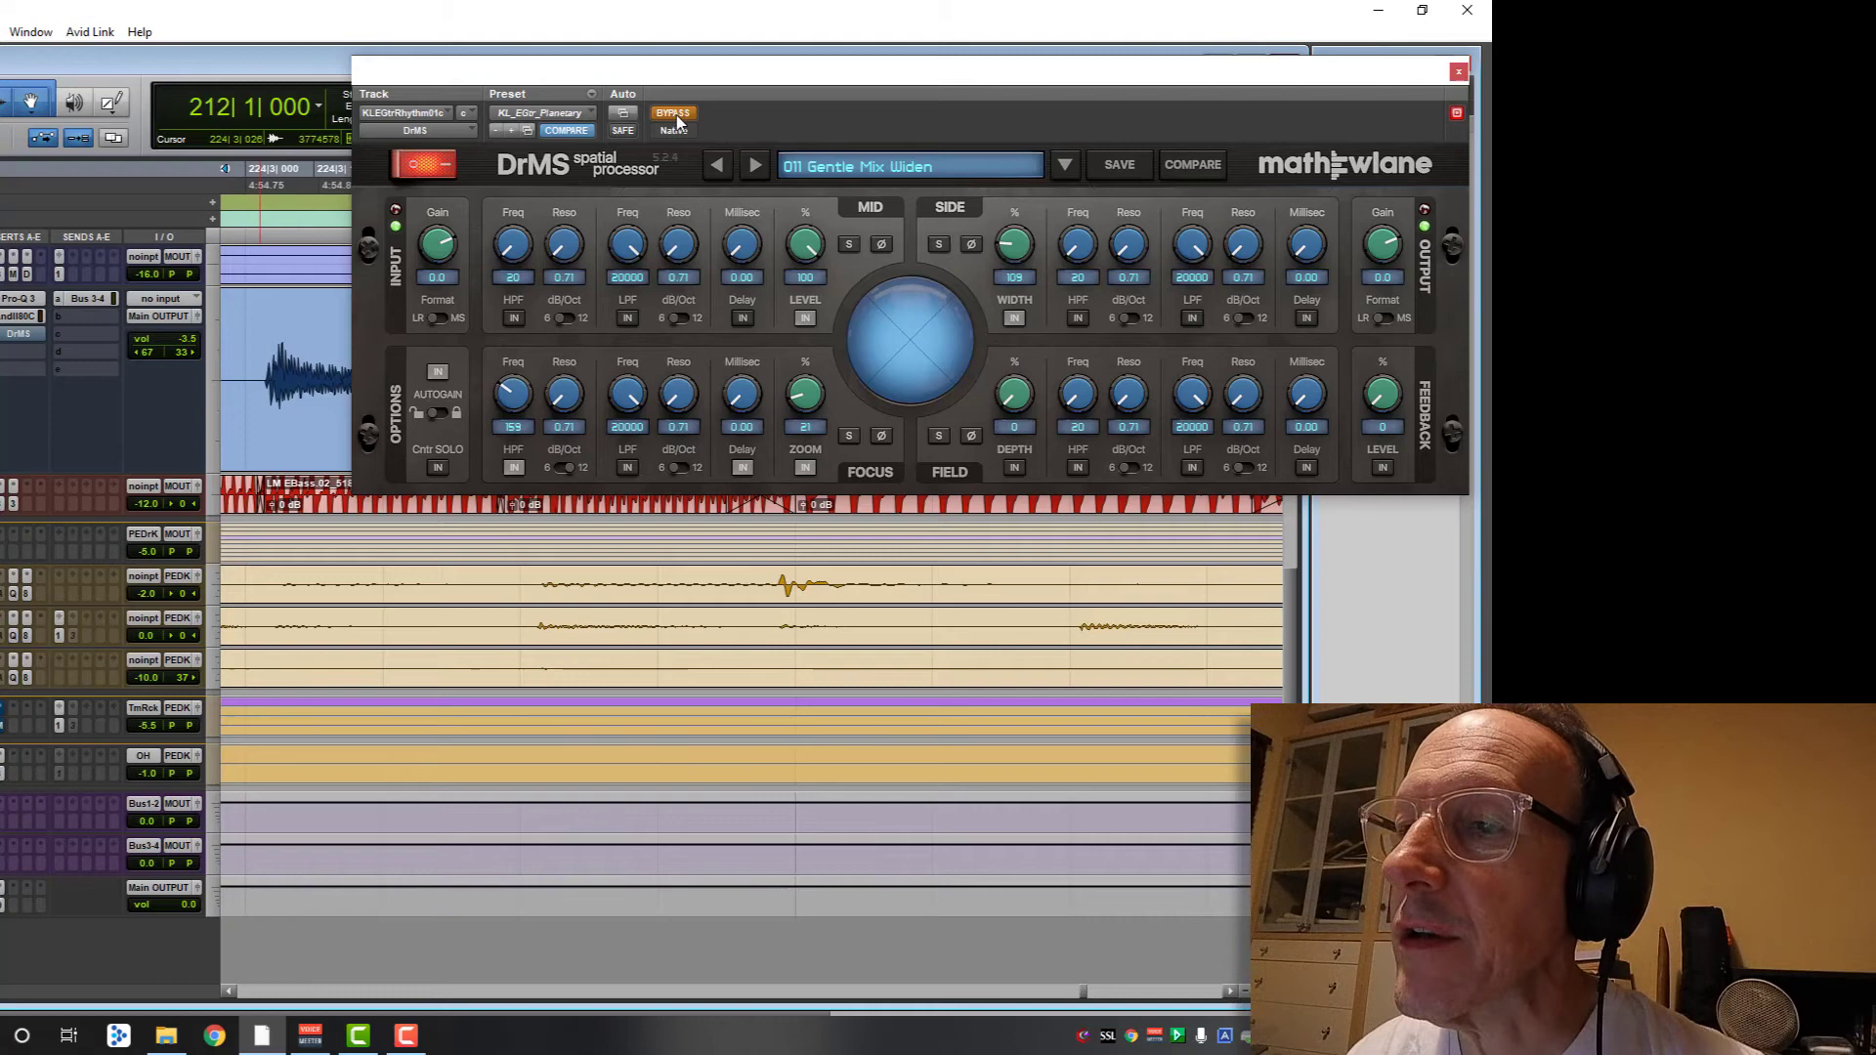
mouse_move(673, 113)
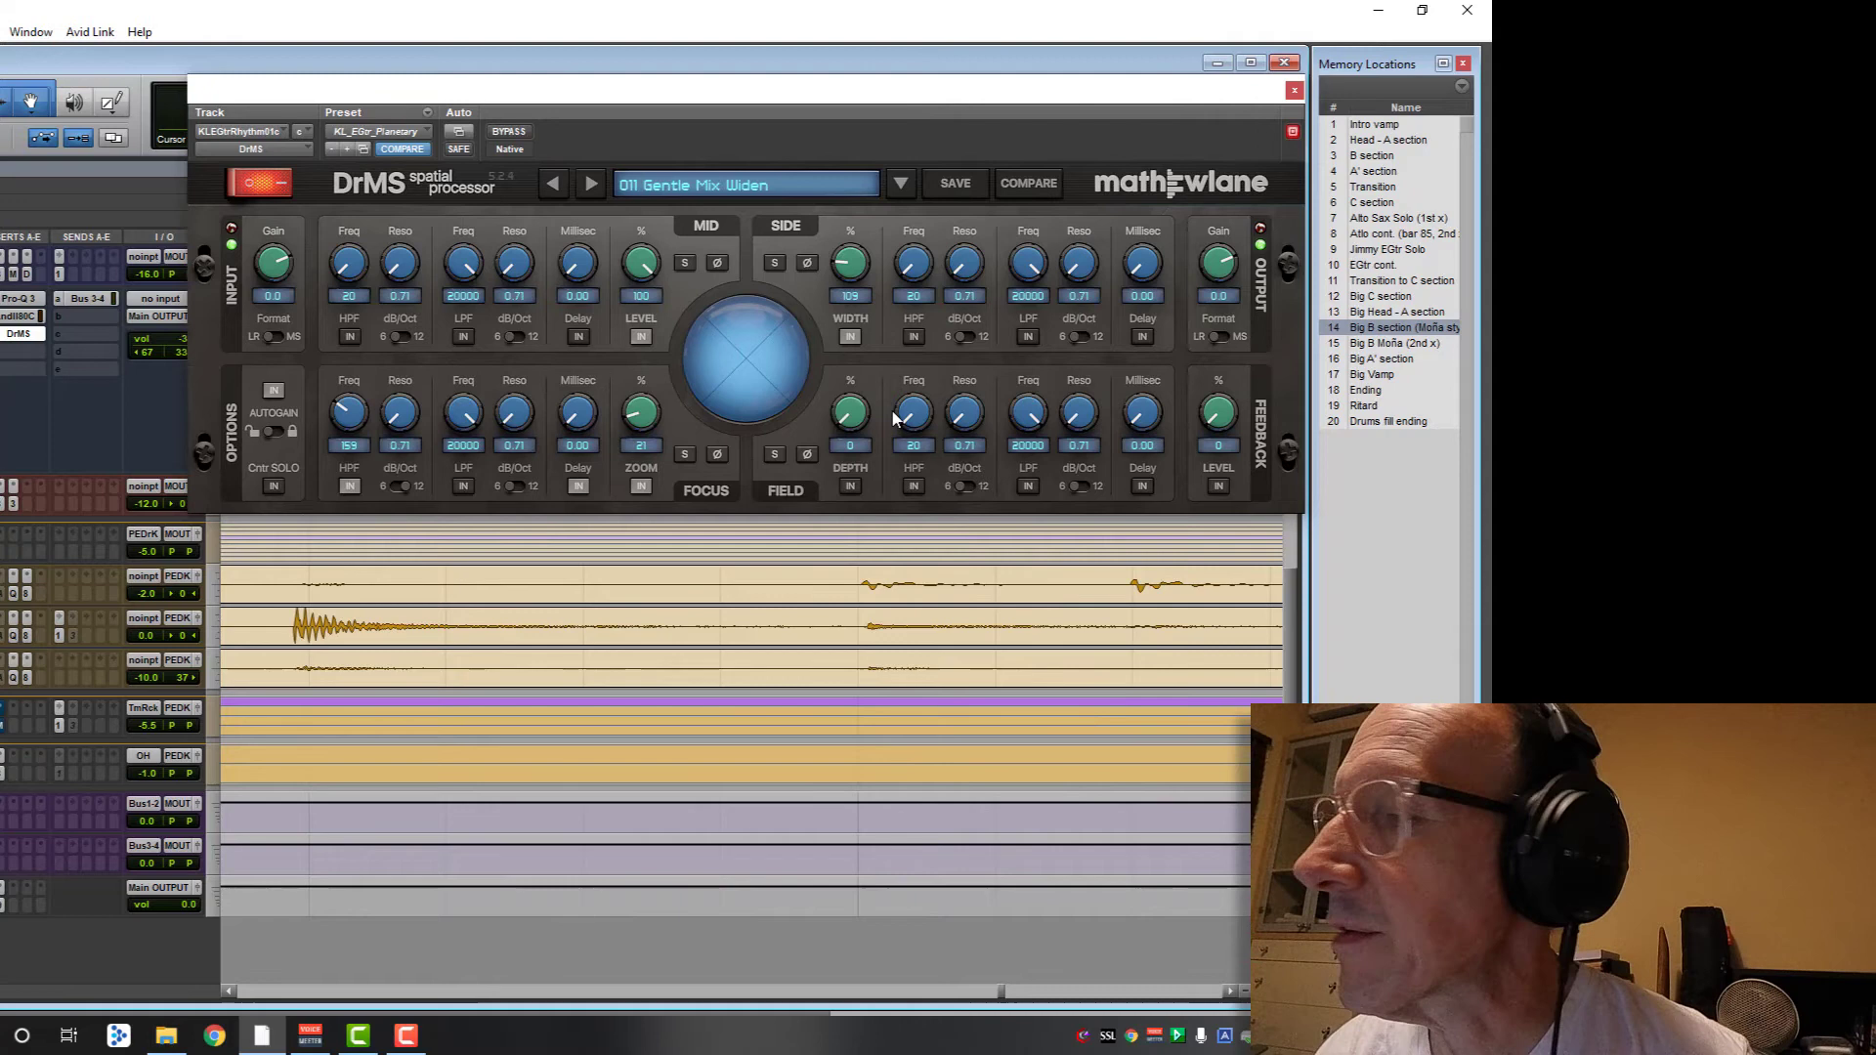
mouse_move(738, 326)
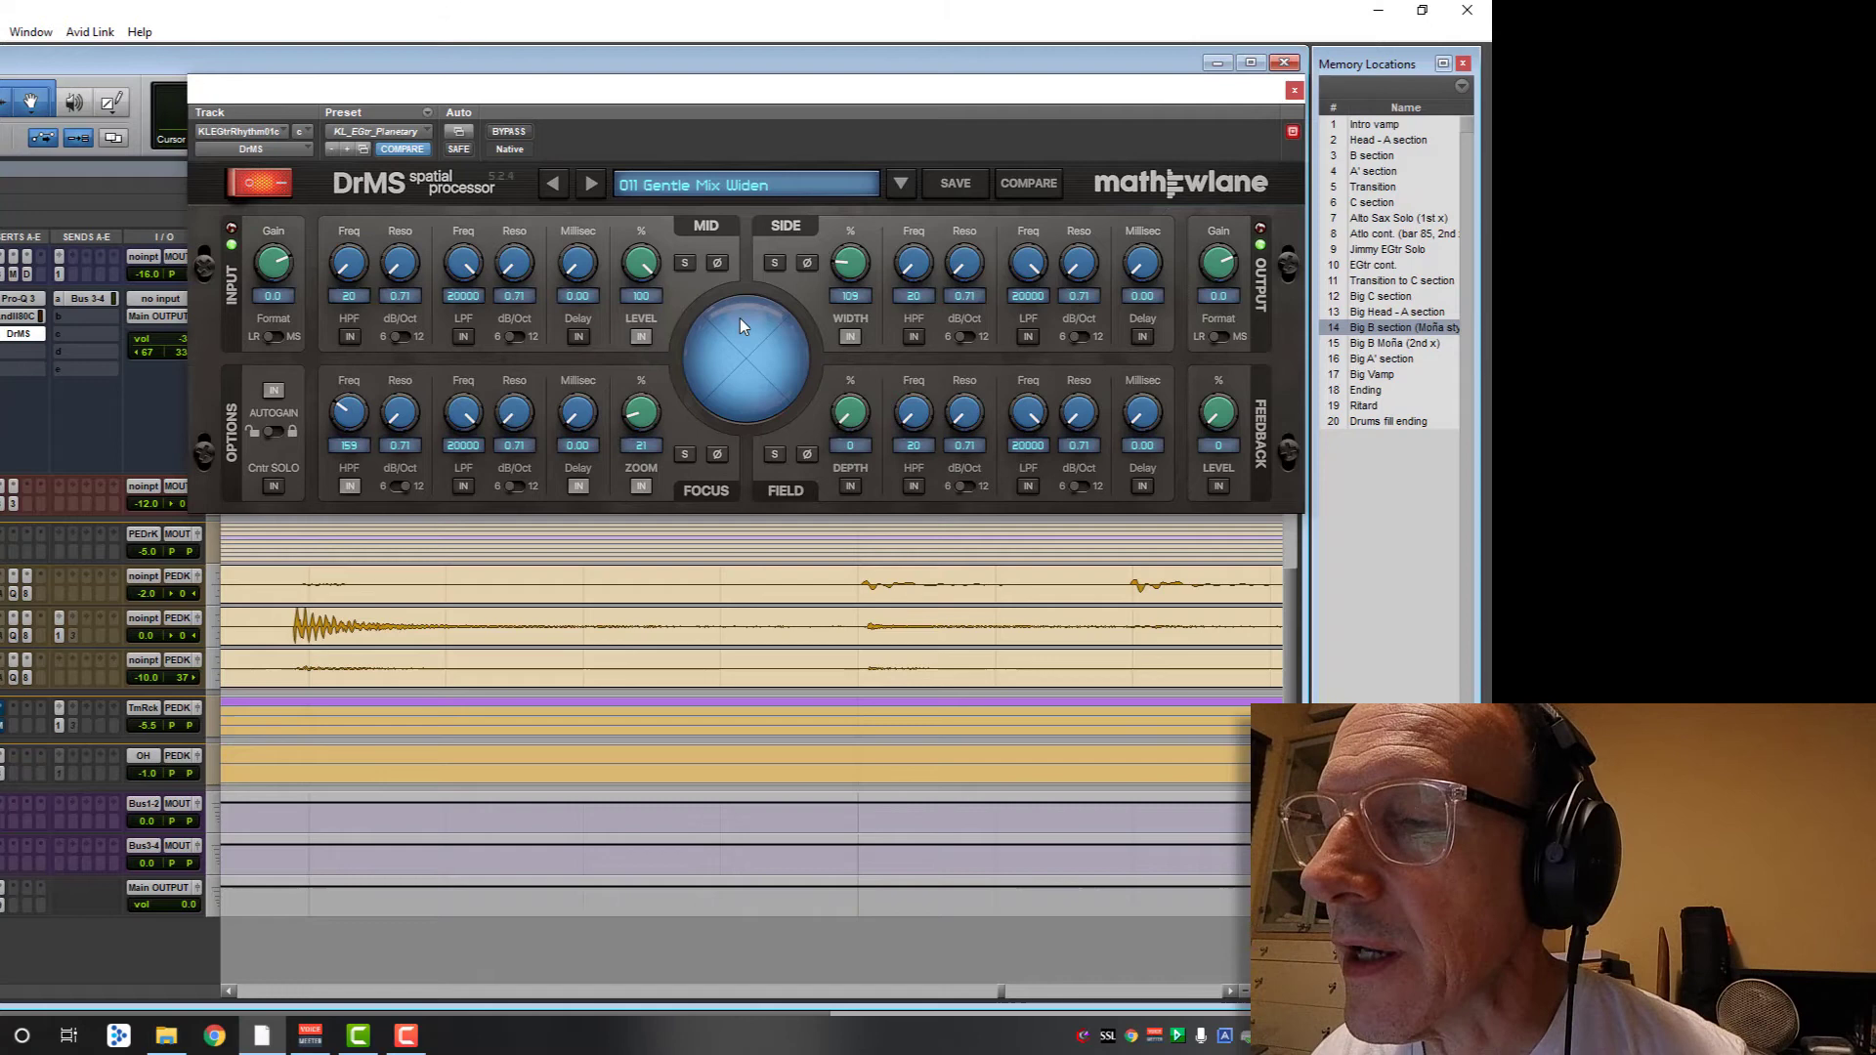
Step: Widen the guitar with the DrMS preset 011 Gentle Mix Widen and move on to the snare plate Pro-R
click(508, 131)
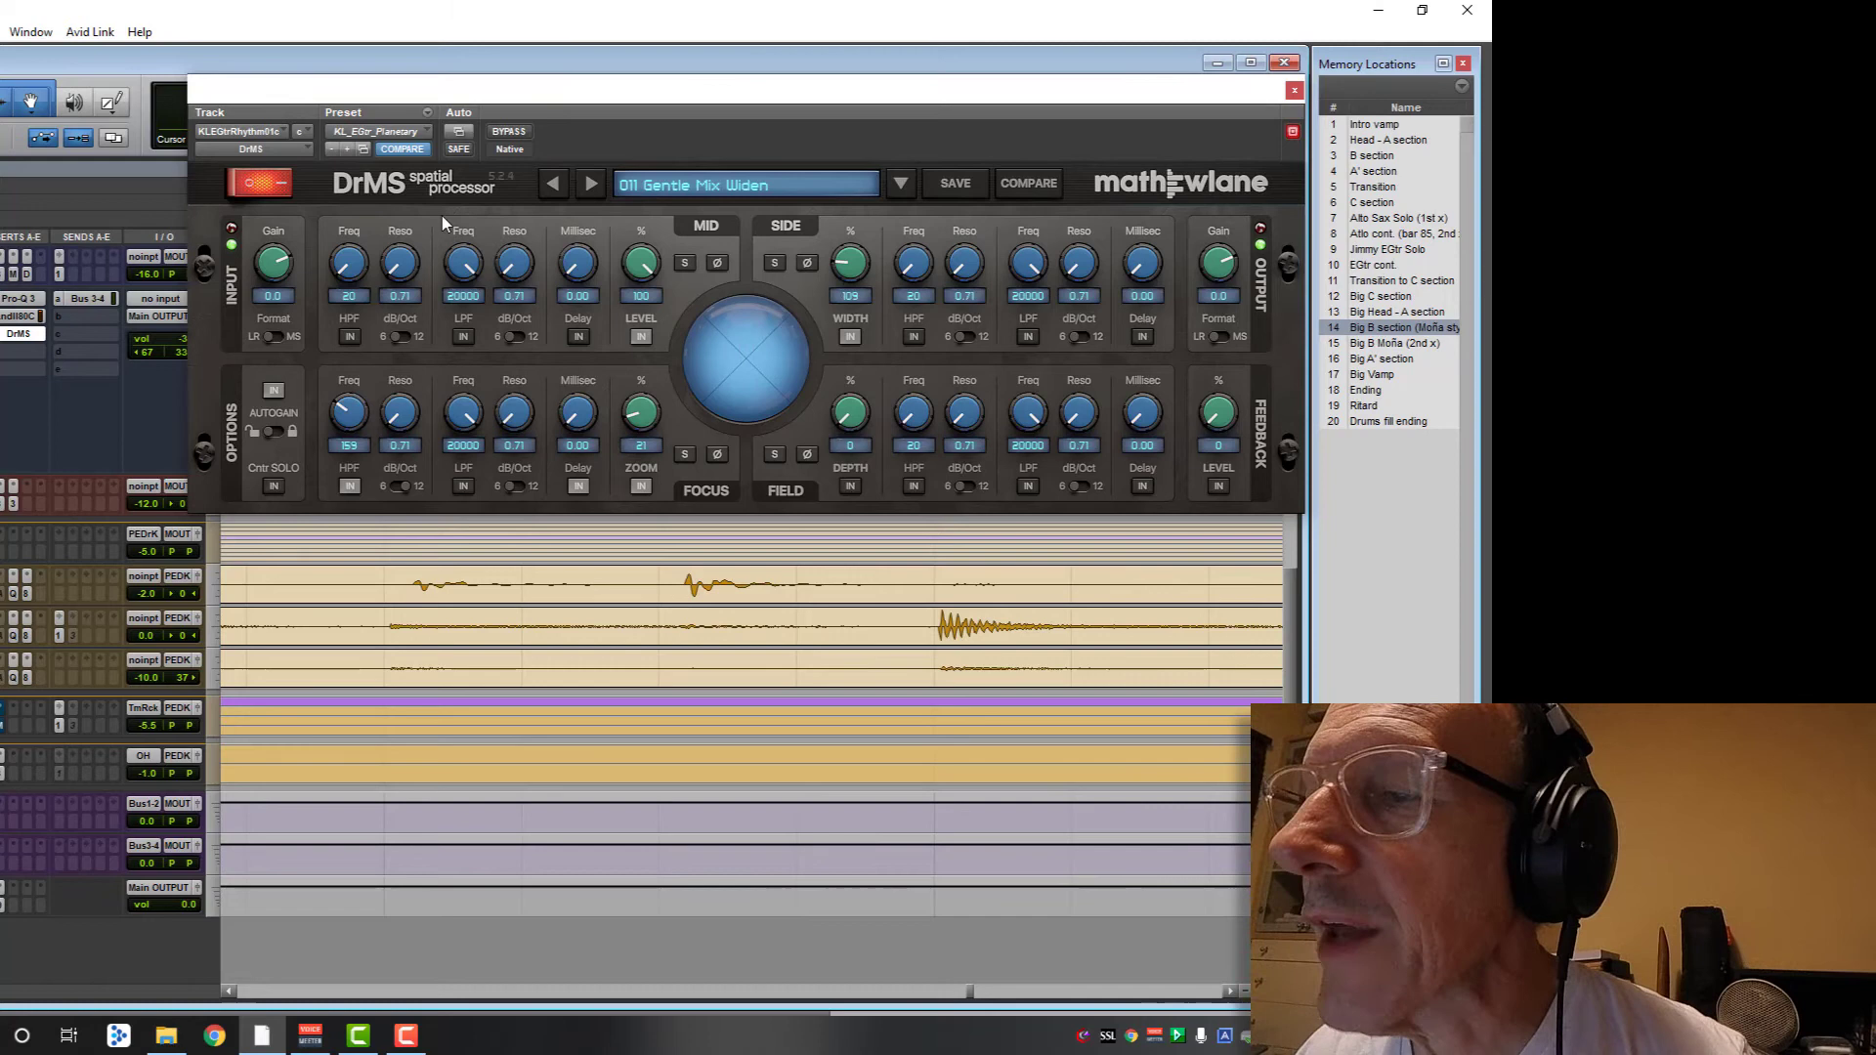
click(1294, 90)
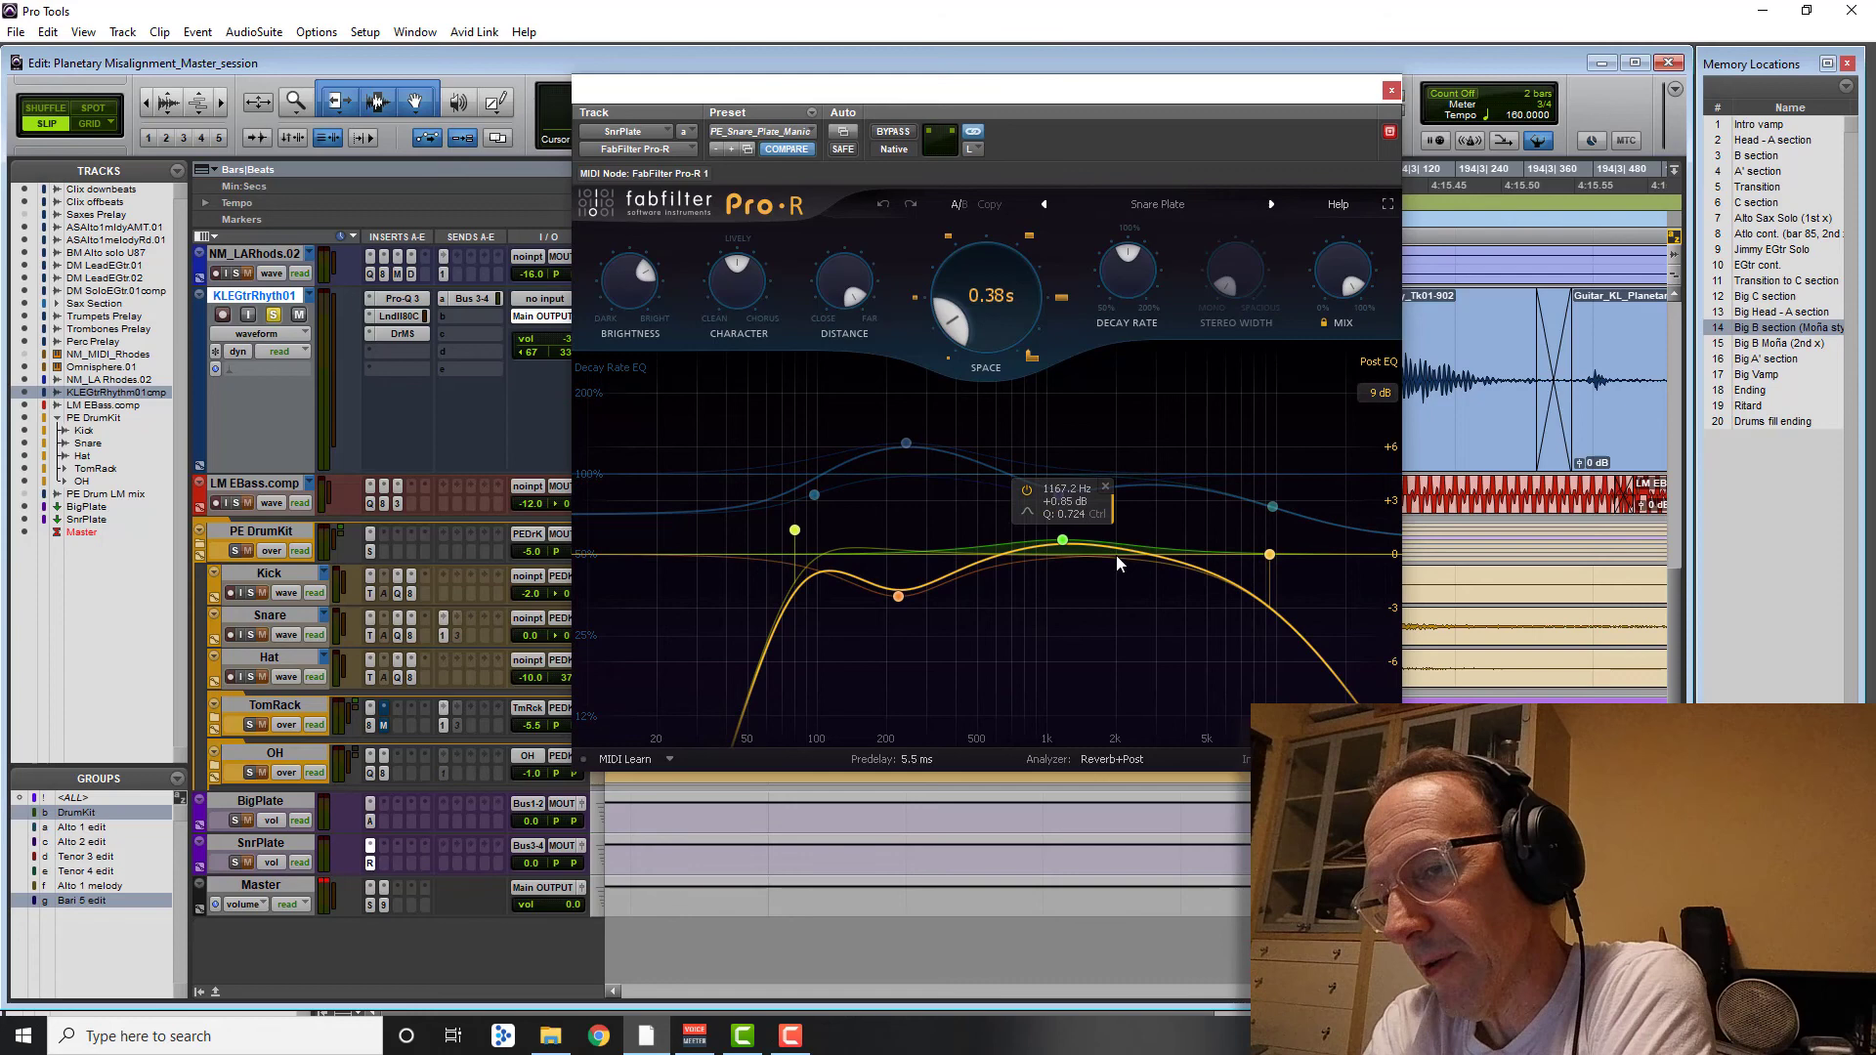
Step: Reshape the Pro-R plate decay-rate EQ near 1 kHz and close the reverb window
drag(1061, 539, 979, 561)
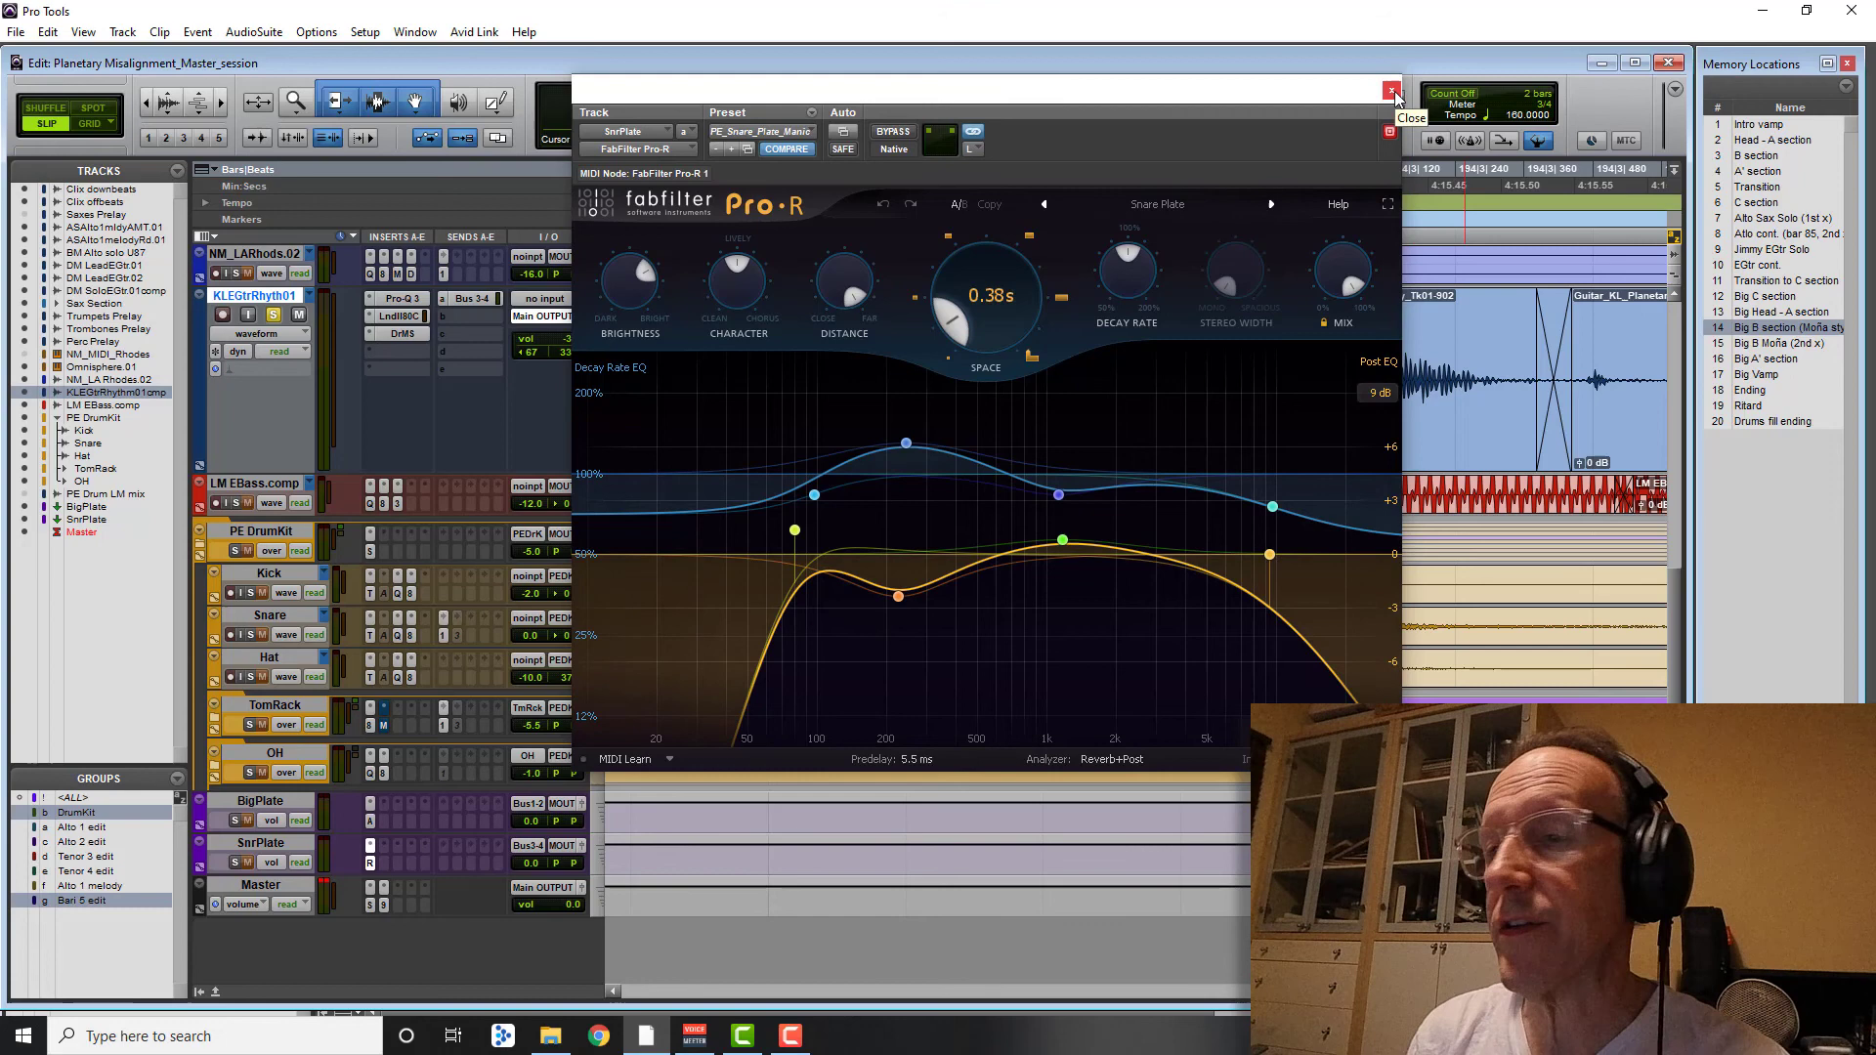
click(1391, 91)
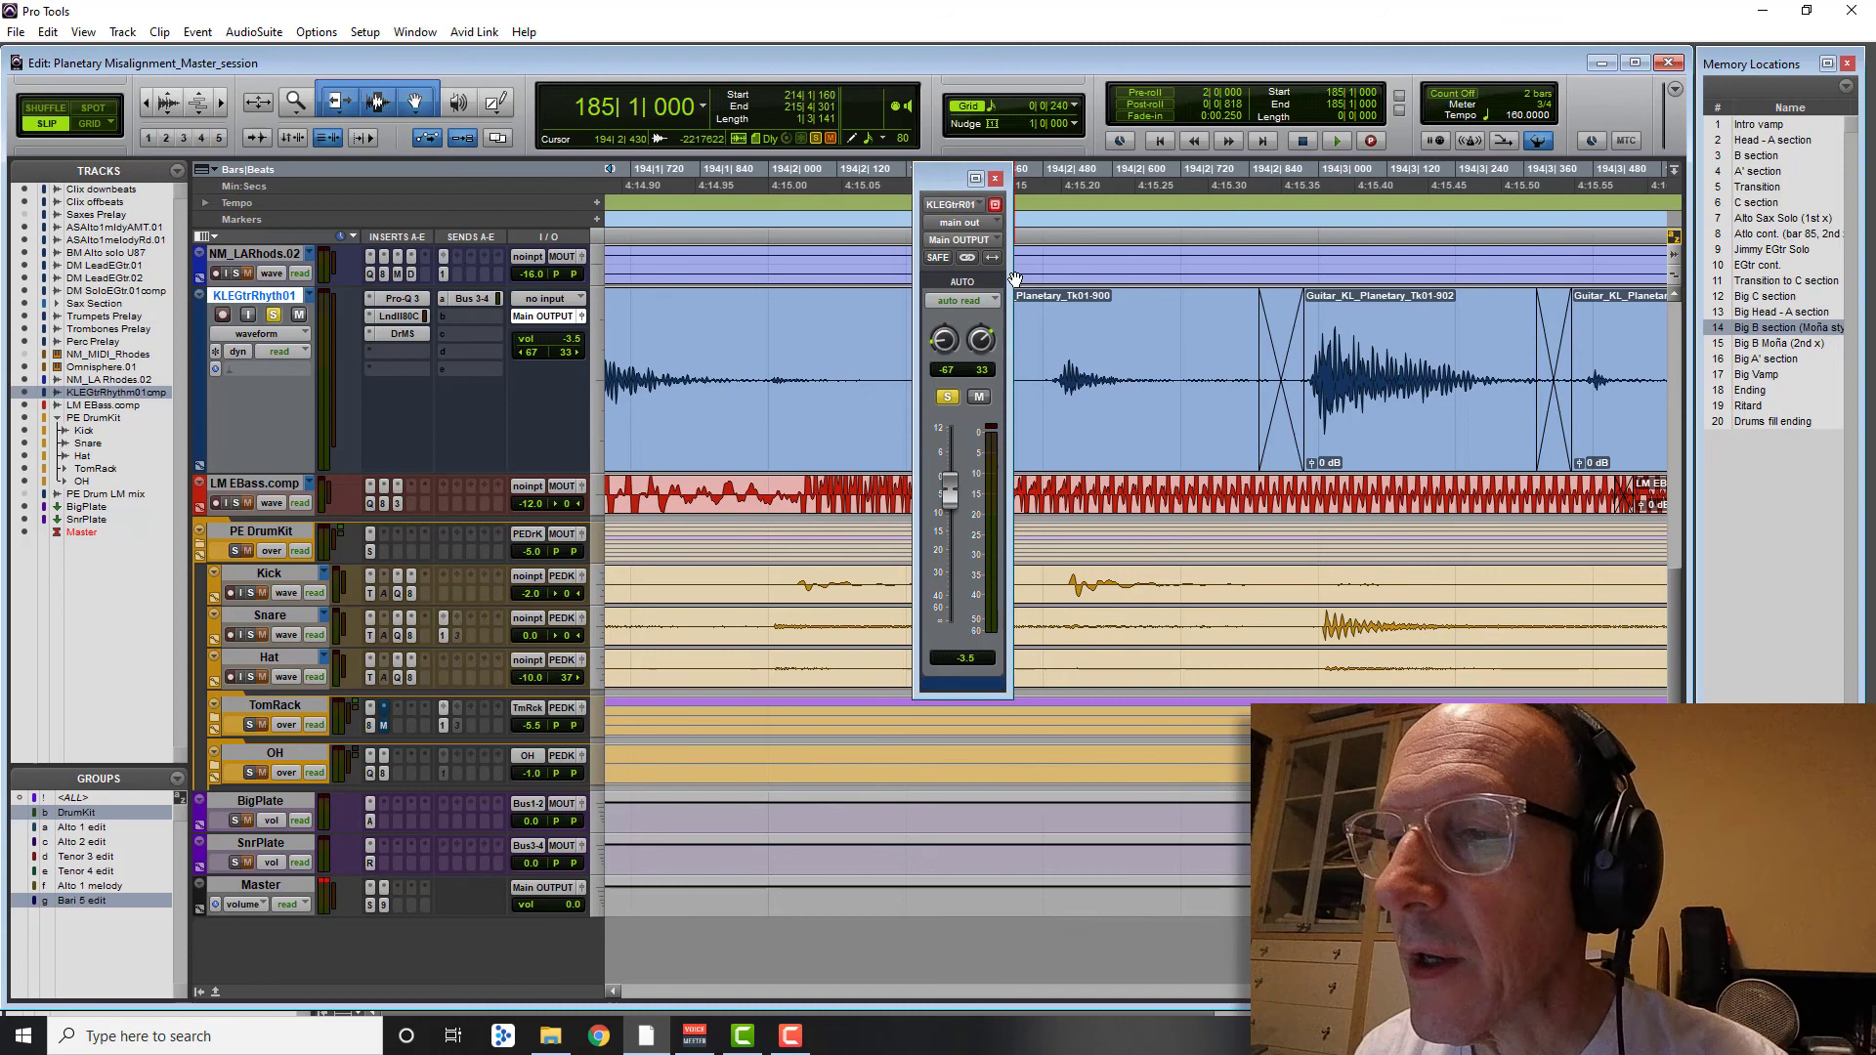